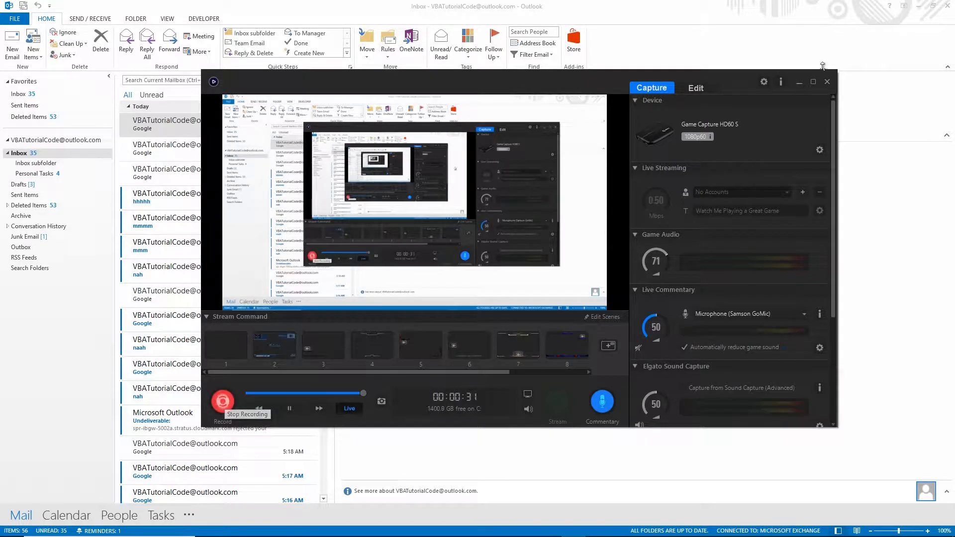
- Enable the Developer tab through the Customize Ribbon settings and confirm with OK
{"action": "left_click", "coordinate": [828, 82]}
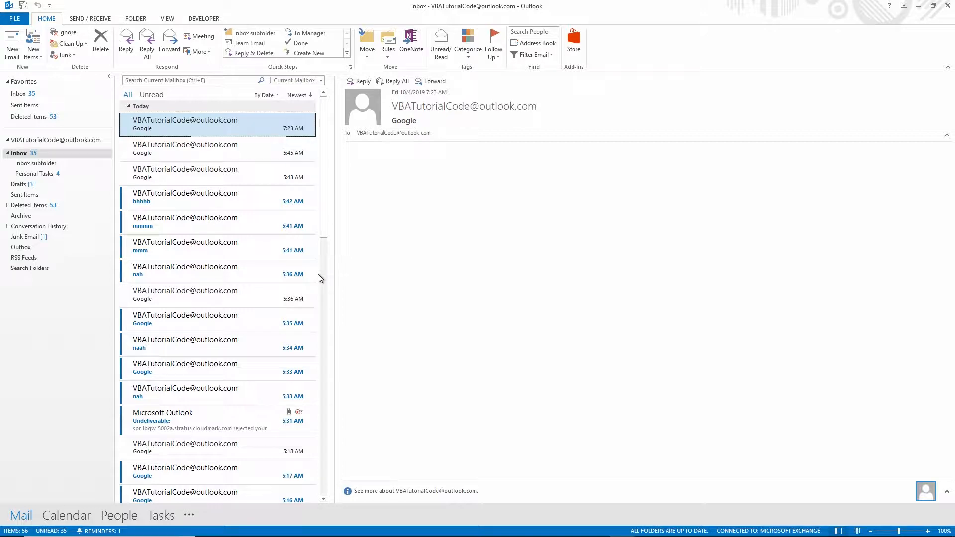
{"action": "mouse_move", "coordinate": [14, 19]}
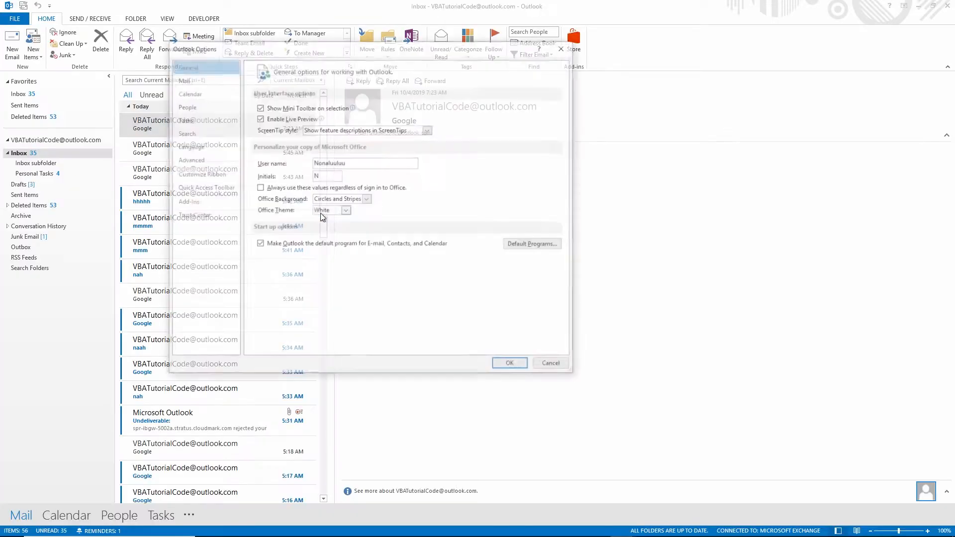
{"action": "left_click", "coordinate": [198, 174]}
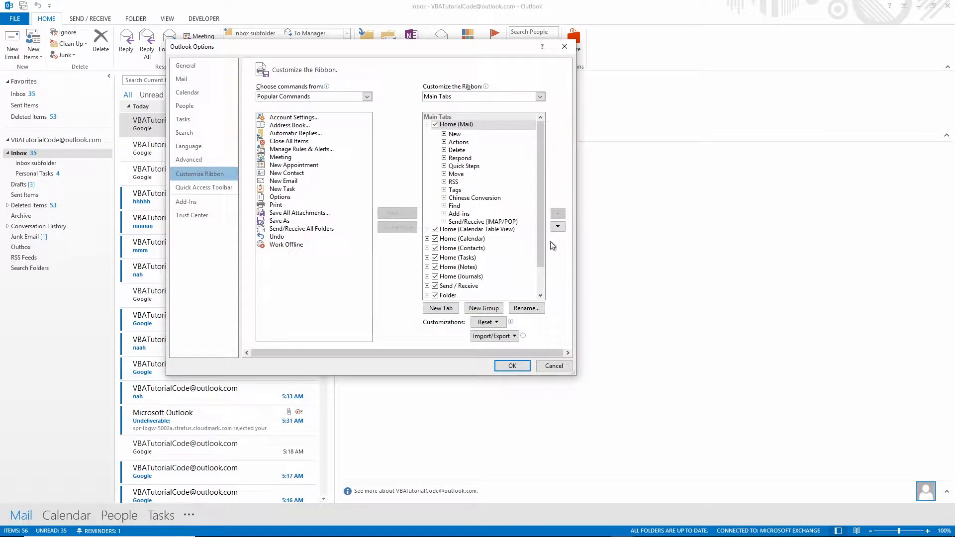
{"action": "scroll", "scroll_direction": "down", "scroll_amount": 3}
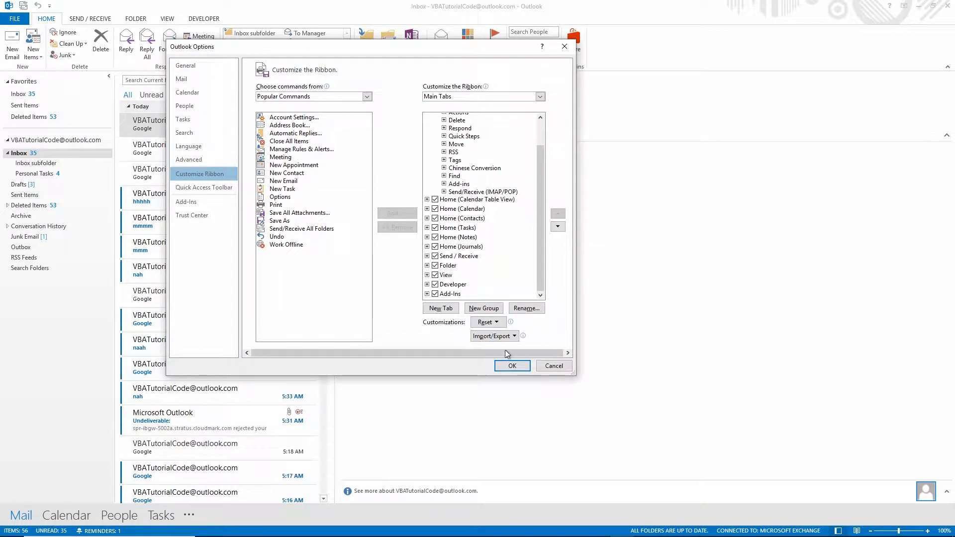
{"action": "left_click", "coordinate": [512, 365]}
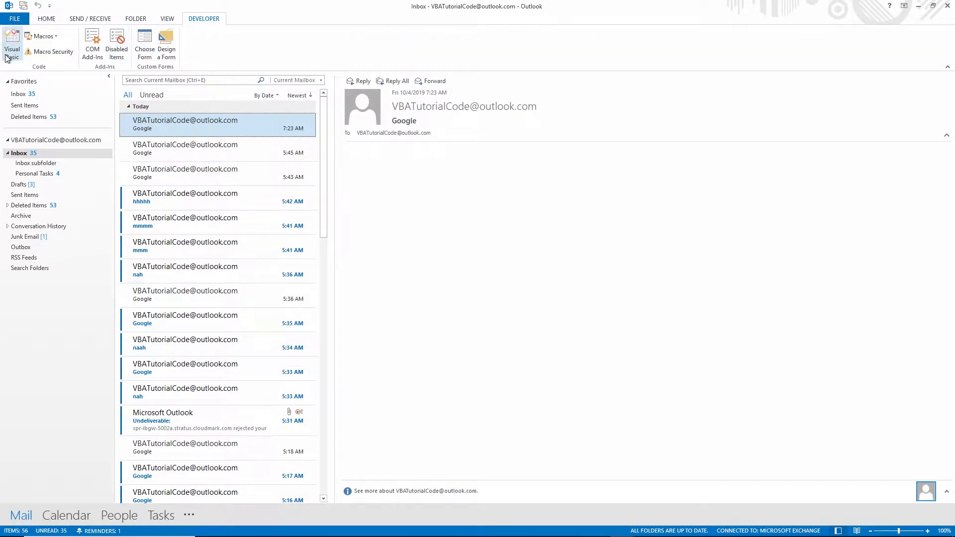
- Open ThisOutlookSession in the VBA editor and browse the Application object's NewMail events
{"action": "left_click", "coordinate": [11, 46]}
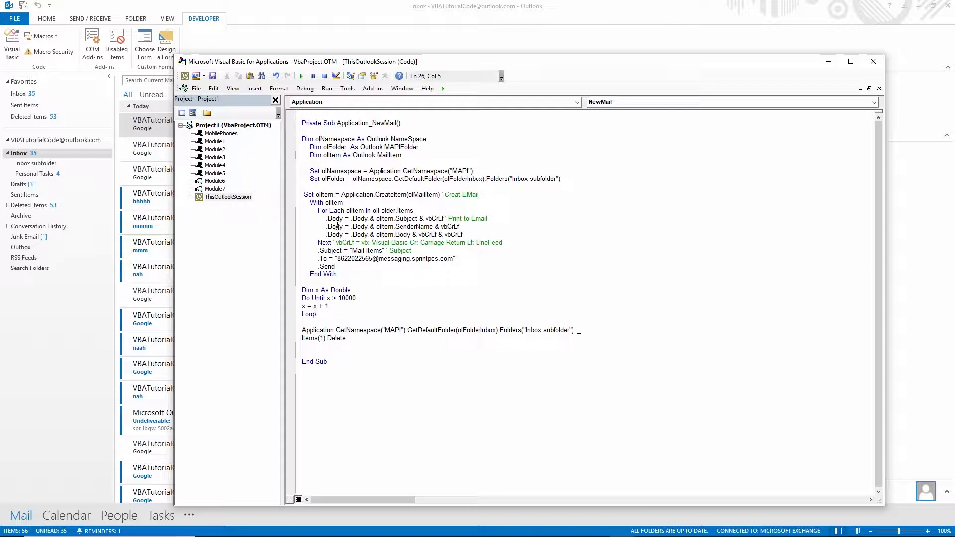
{"action": "mouse_move", "coordinate": [263, 166]}
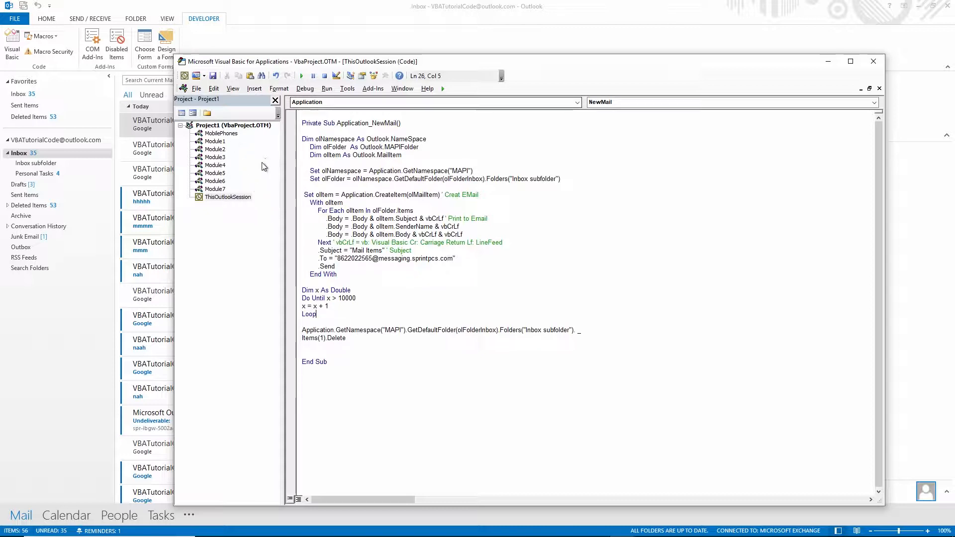
{"action": "left_click", "coordinate": [227, 197]}
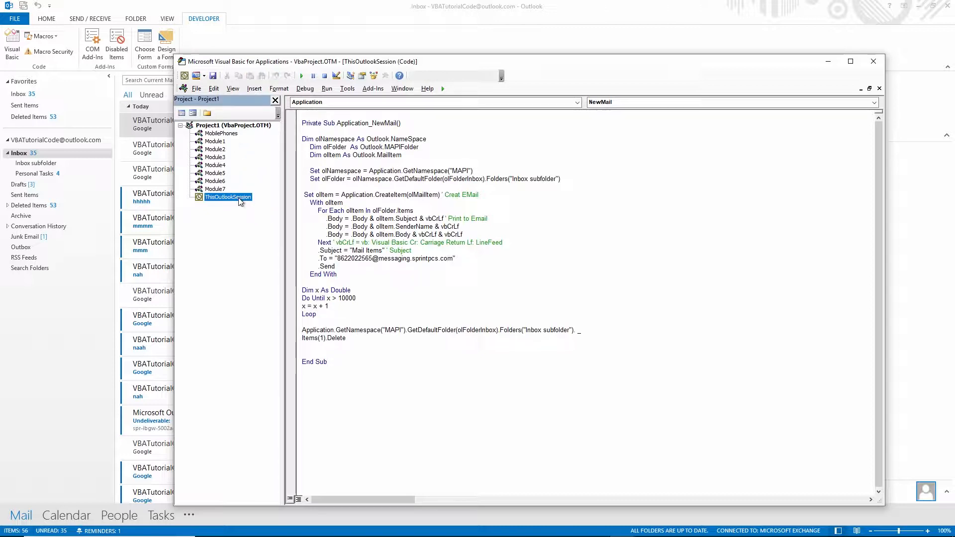
{"action": "mouse_move", "coordinate": [333, 105]}
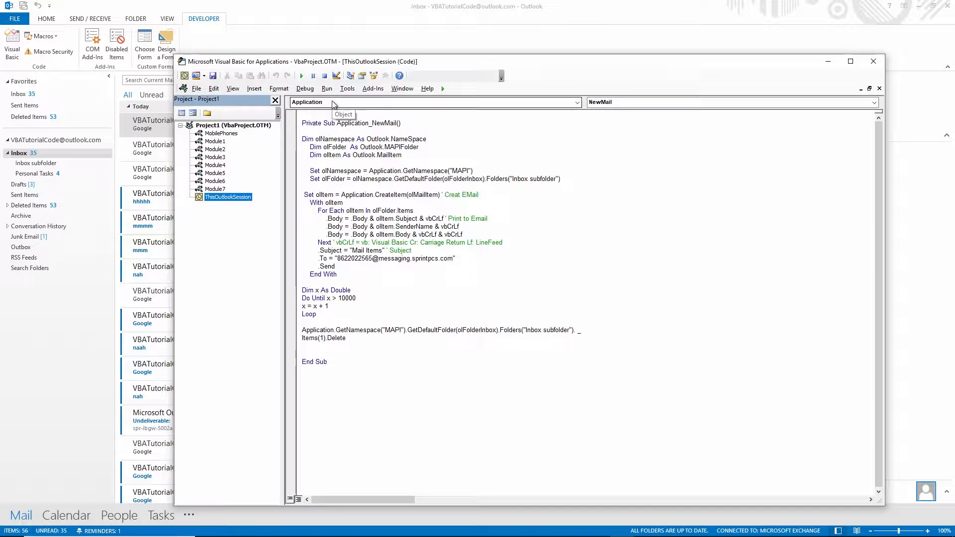
{"action": "left_click", "coordinate": [432, 102]}
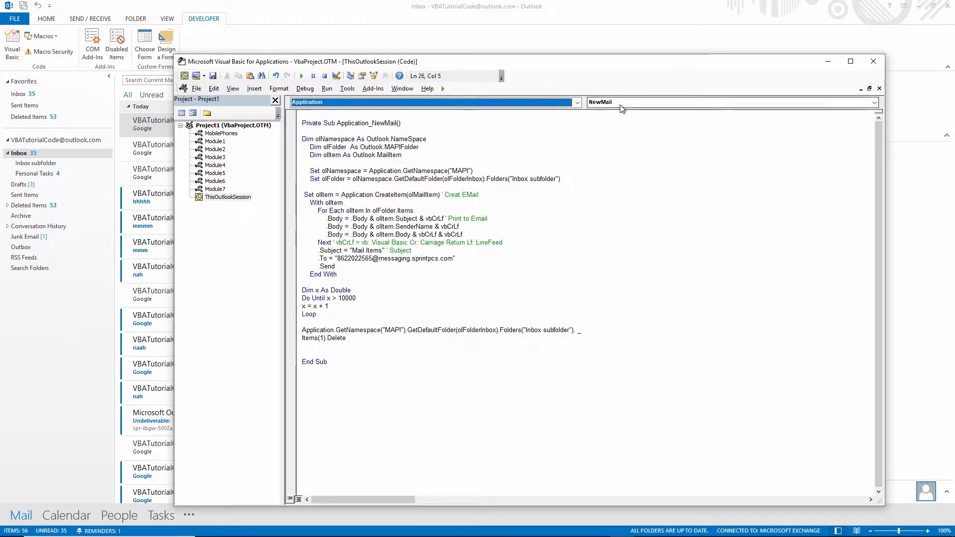
{"action": "left_click", "coordinate": [874, 102]}
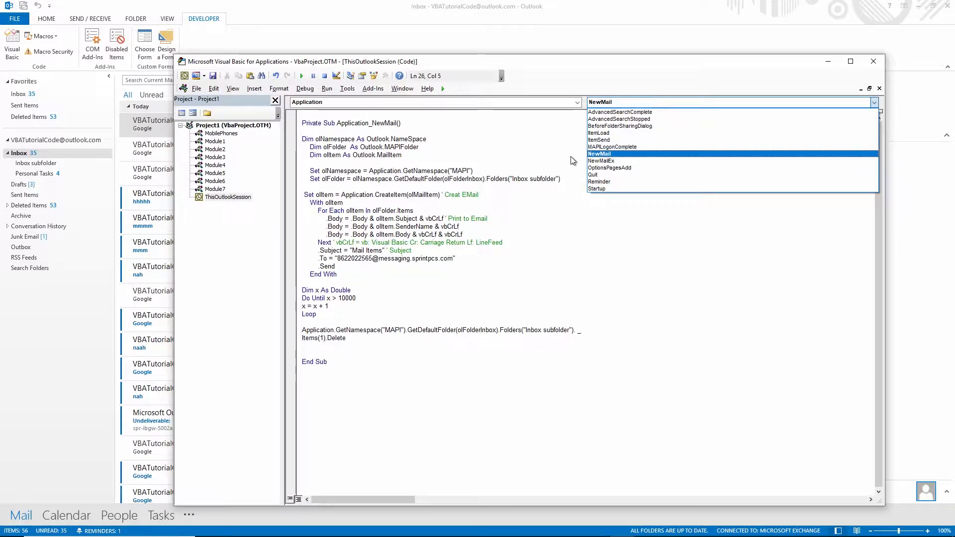
{"action": "mouse_move", "coordinate": [609, 140]}
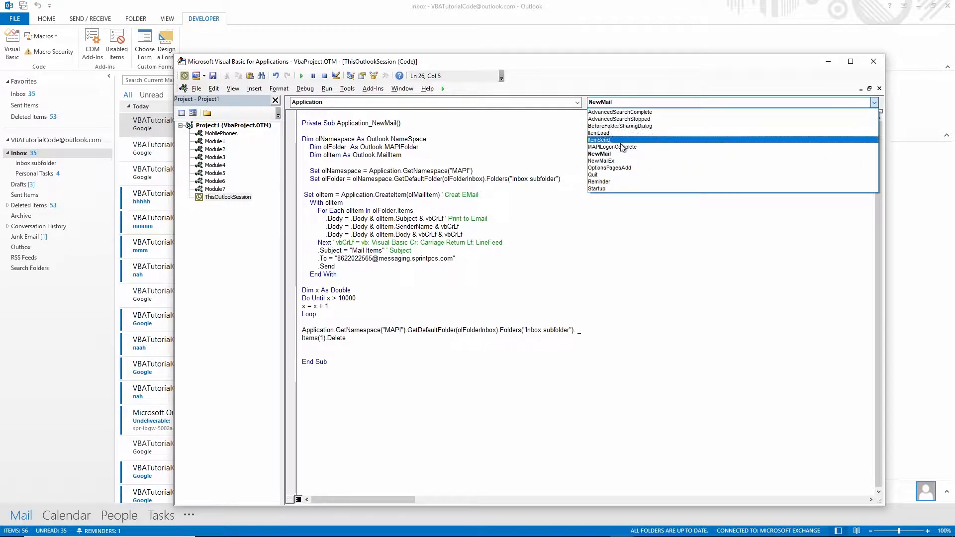
{"action": "mouse_move", "coordinate": [615, 146]}
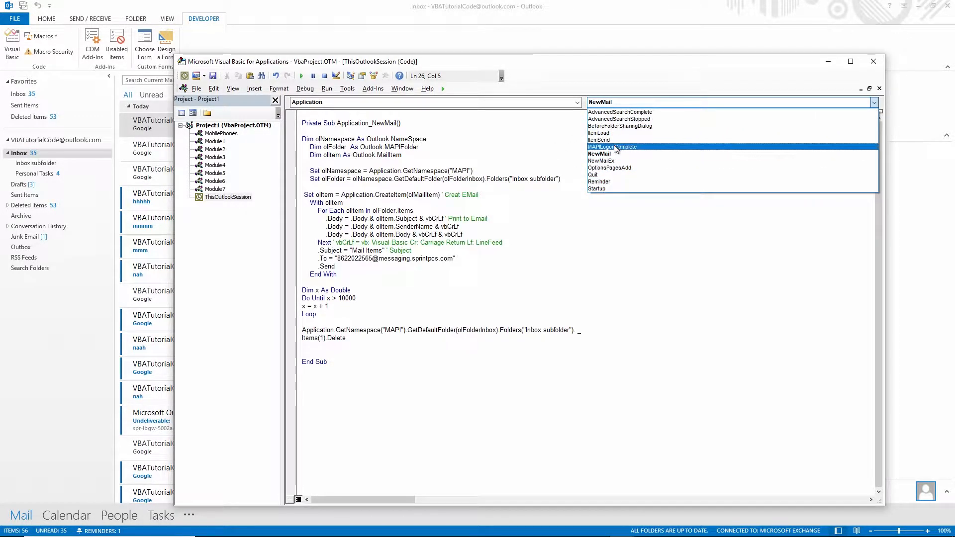
{"action": "mouse_move", "coordinate": [607, 190]}
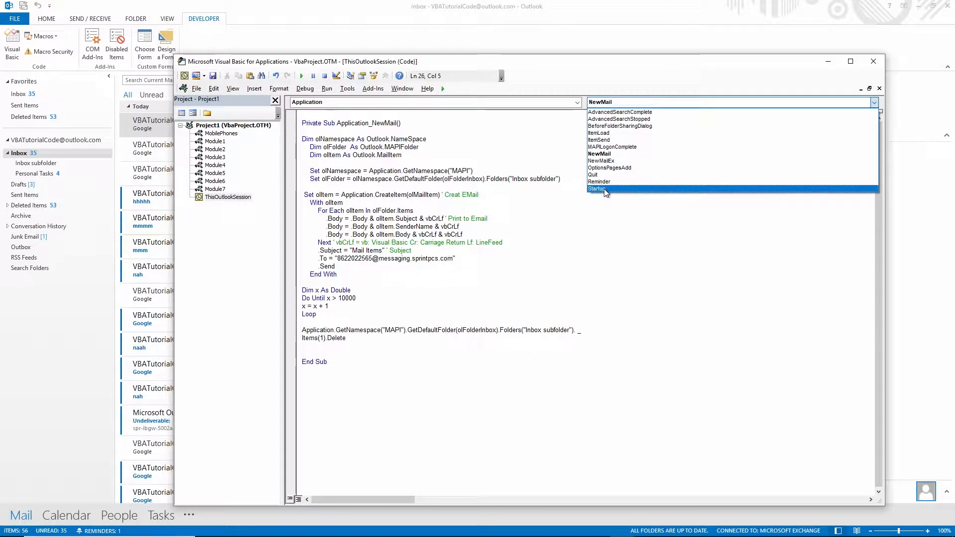
{"action": "mouse_move", "coordinate": [526, 211]}
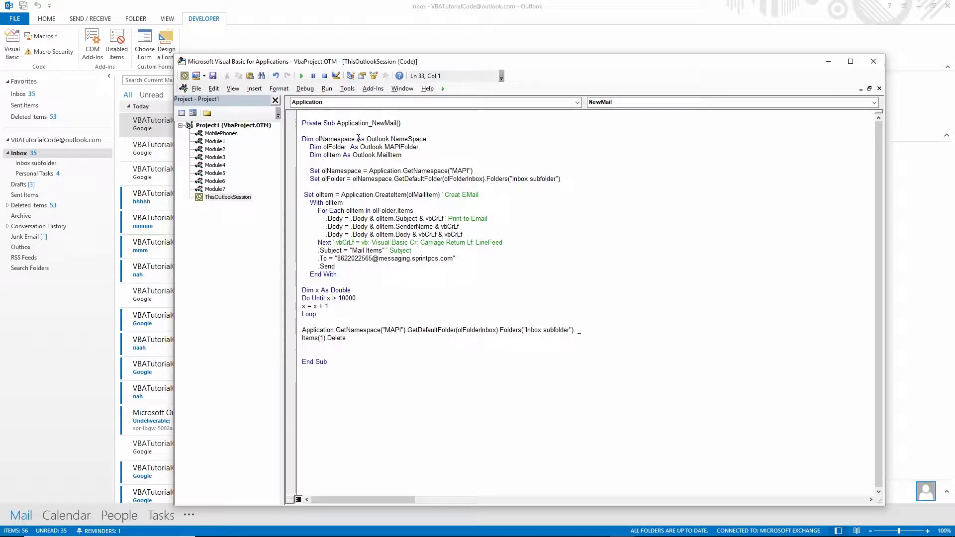
{"action": "left_click", "coordinate": [366, 146]}
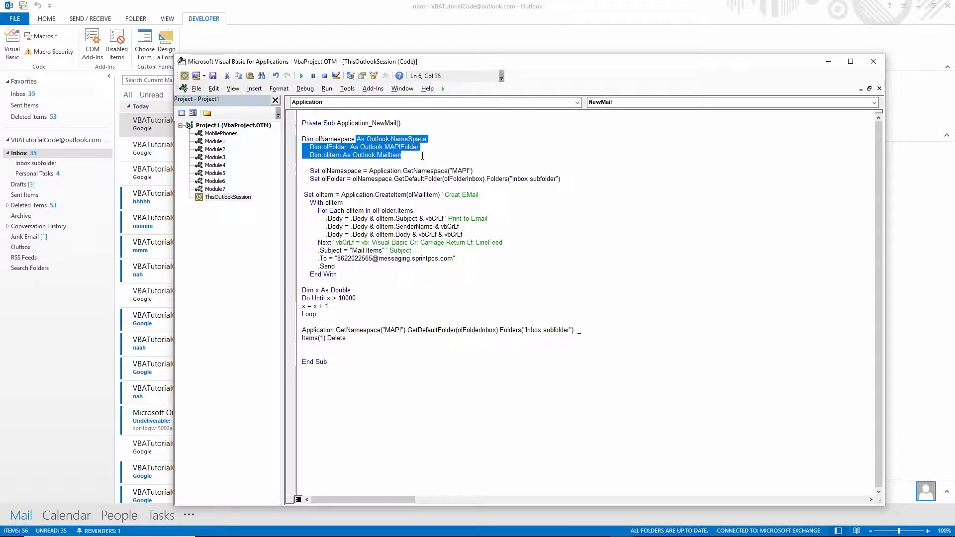
{"action": "left_click", "coordinate": [352, 155]}
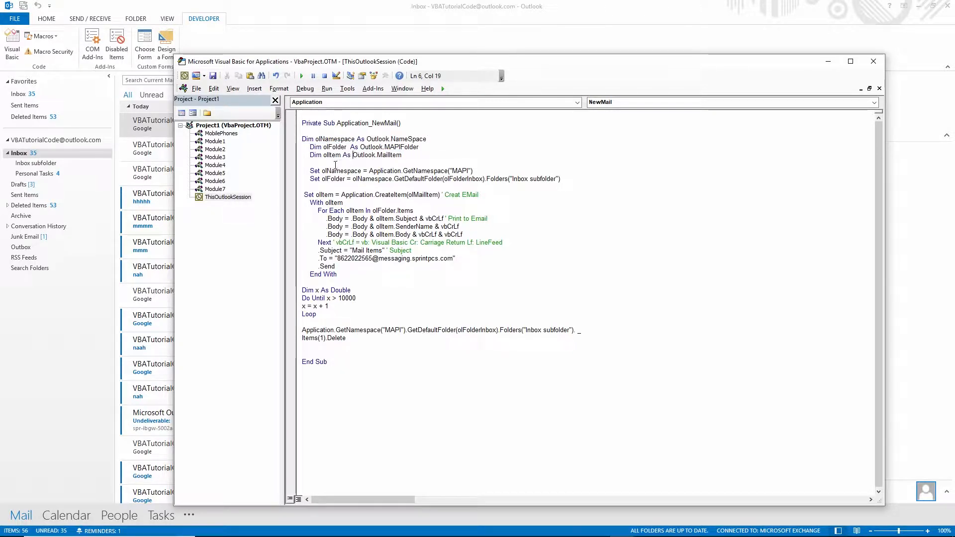
{"action": "mouse_move", "coordinate": [361, 173]}
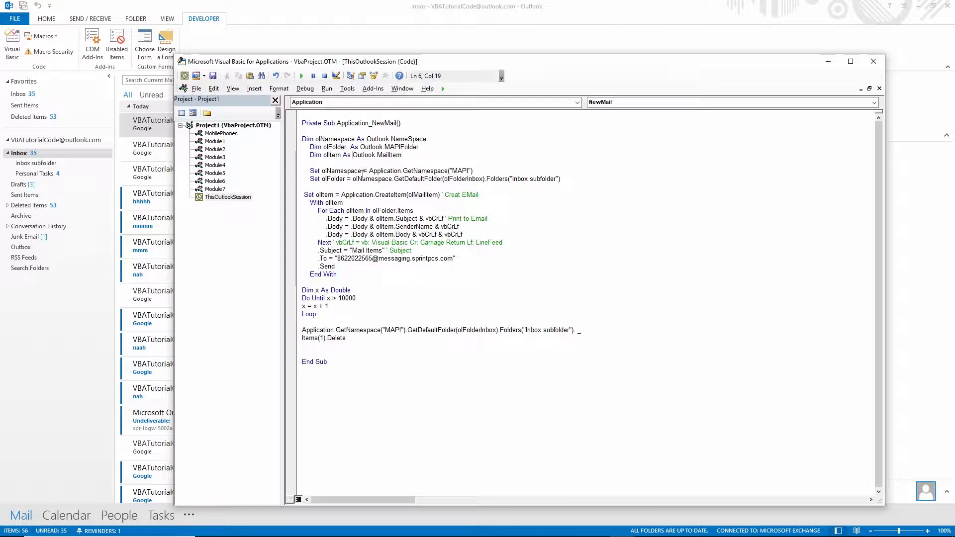
{"action": "double_click", "coordinate": [498, 179]}
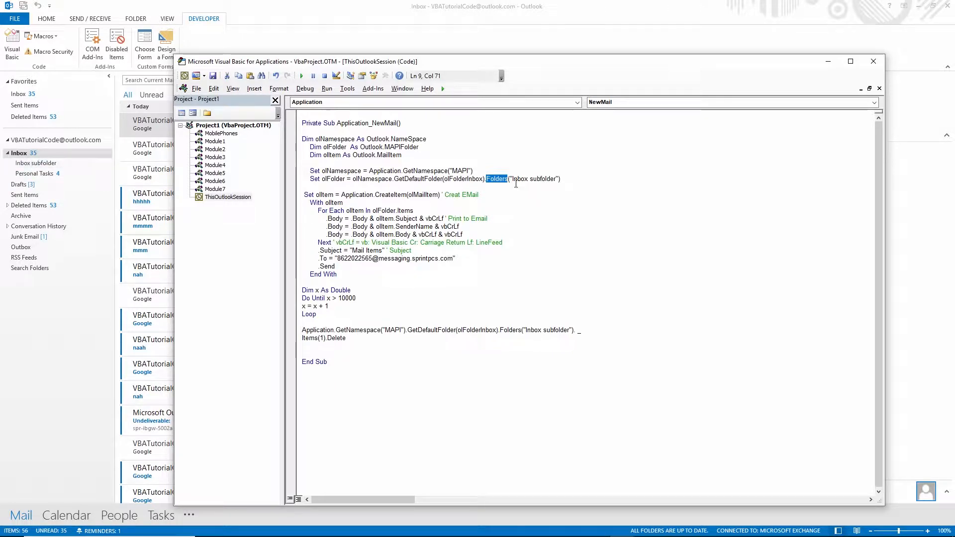
{"action": "double_click", "coordinate": [533, 179]}
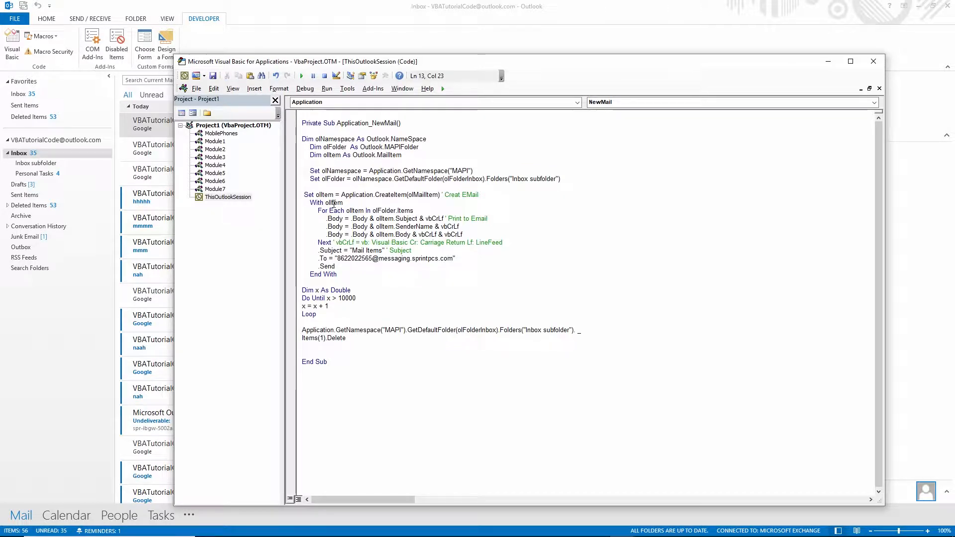
{"action": "double_click", "coordinate": [353, 210]}
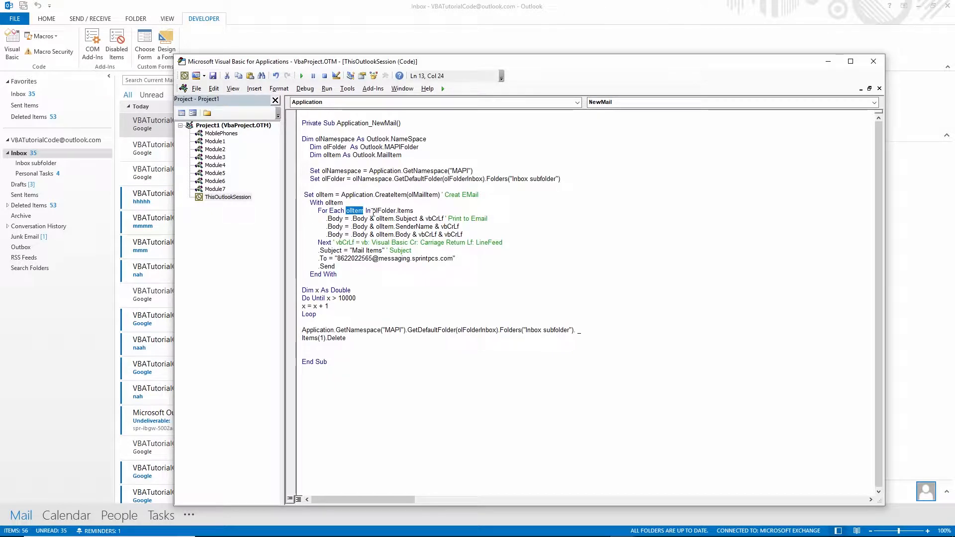
{"action": "double_click", "coordinate": [393, 211]}
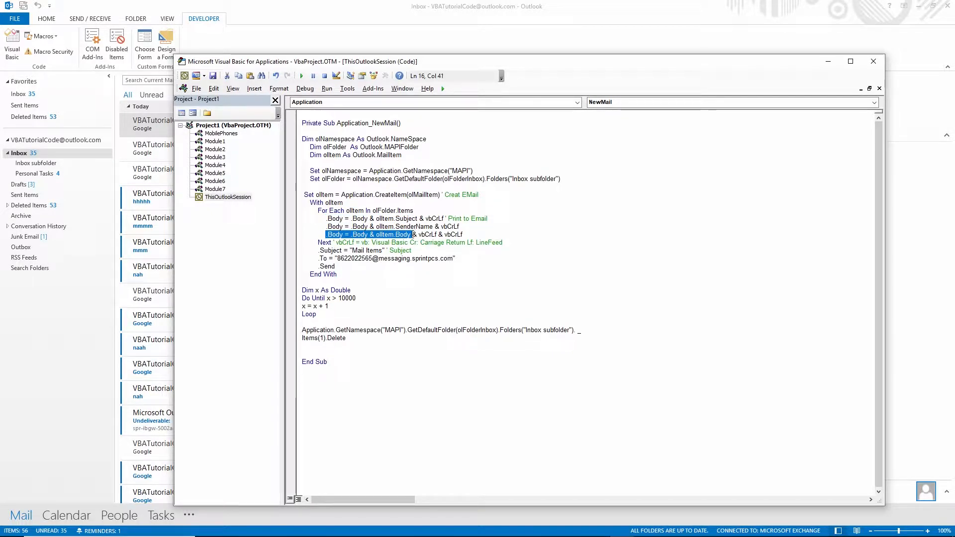
{"action": "left_click", "coordinate": [412, 234]}
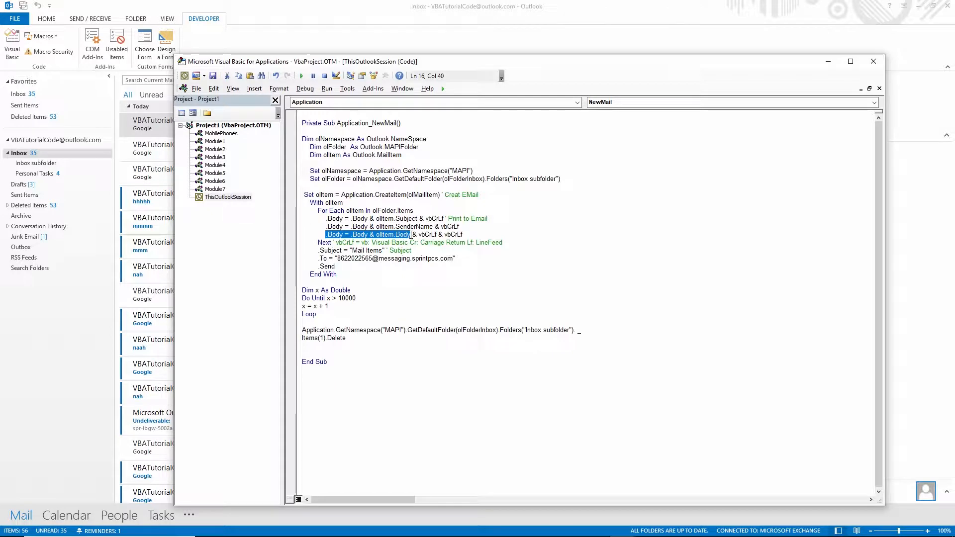
{"action": "left_click", "coordinate": [366, 234]}
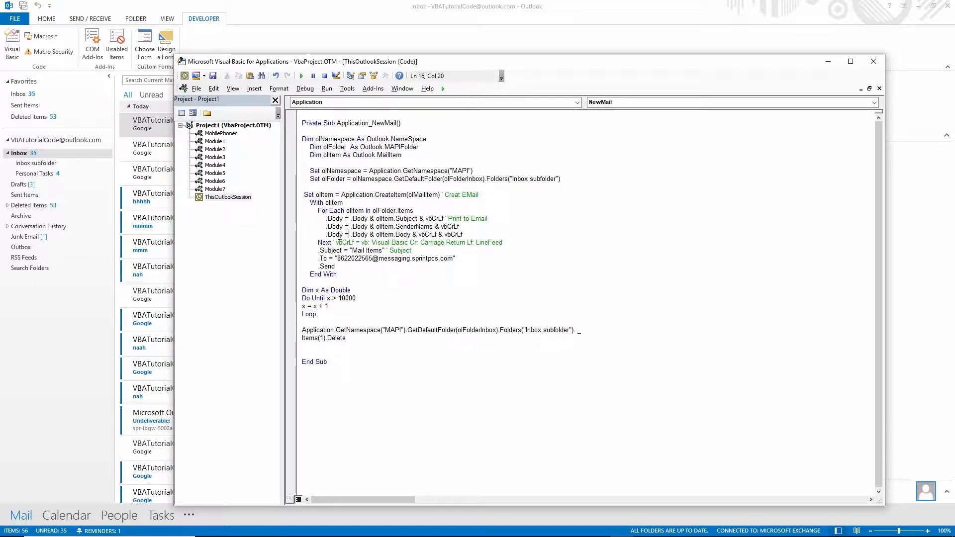
{"action": "left_click", "coordinate": [320, 242]}
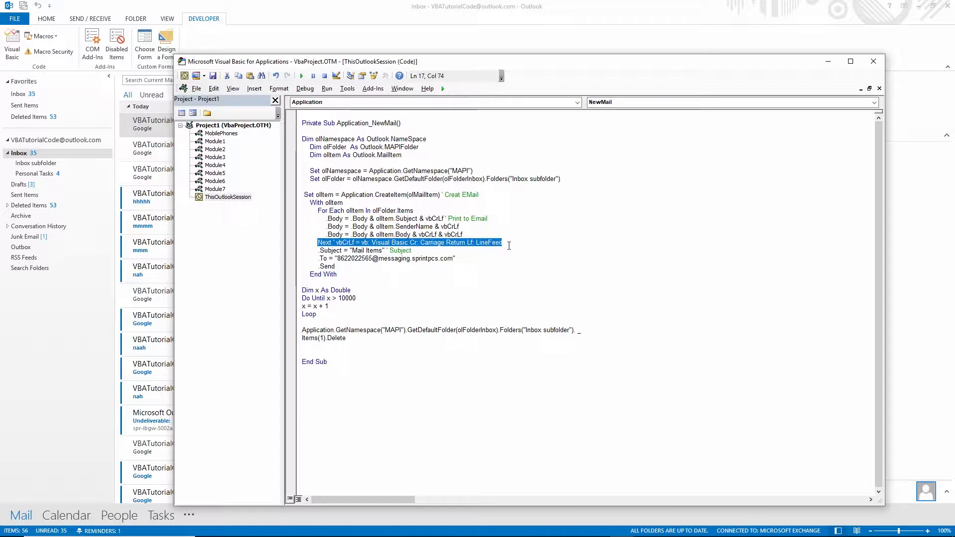
{"action": "left_click", "coordinate": [368, 250]}
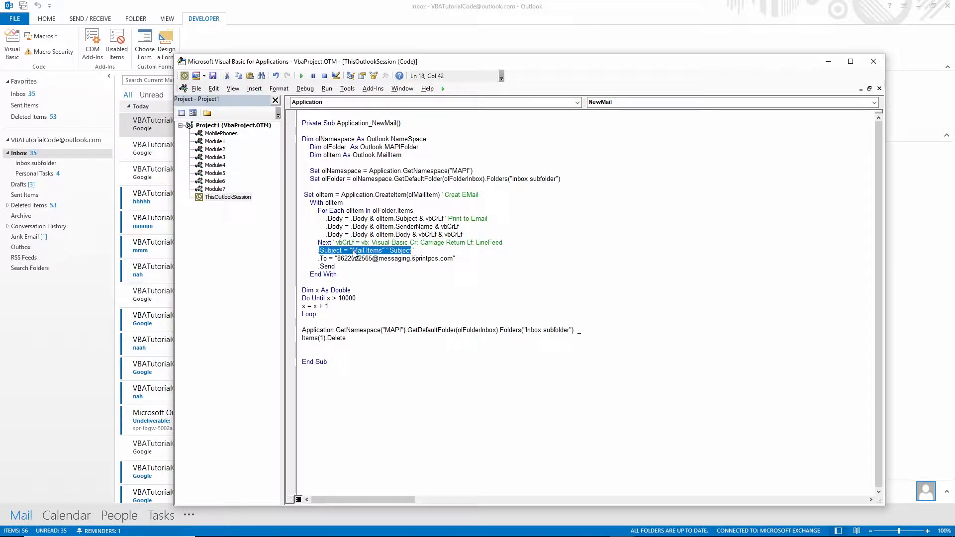
{"action": "double_click", "coordinate": [368, 250]}
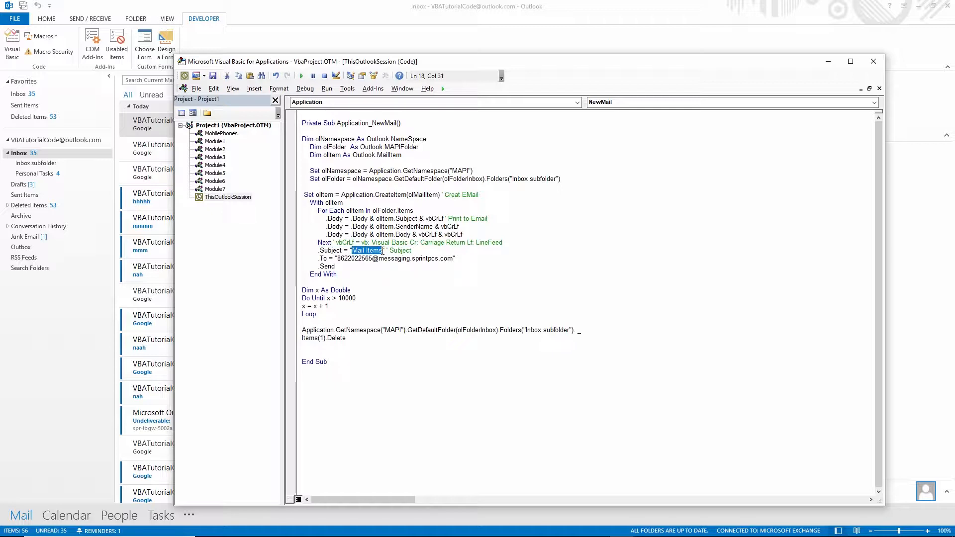
{"action": "left_click", "coordinate": [317, 258]}
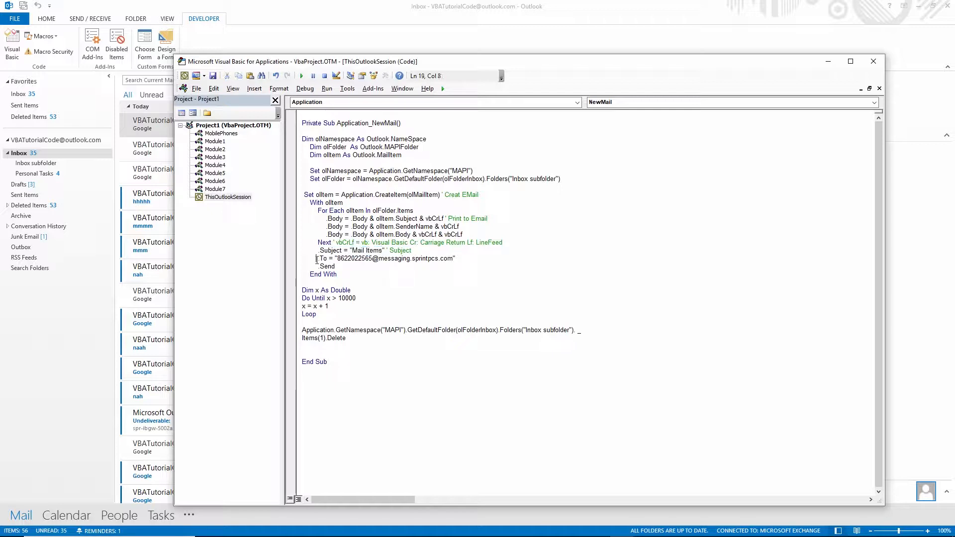
{"action": "left_click", "coordinate": [340, 258]}
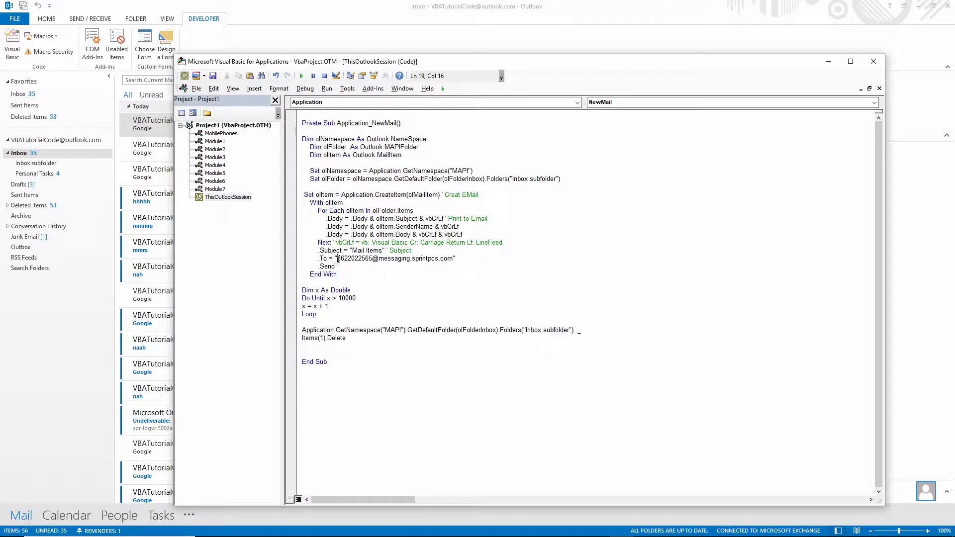
{"action": "double_click", "coordinate": [355, 258]}
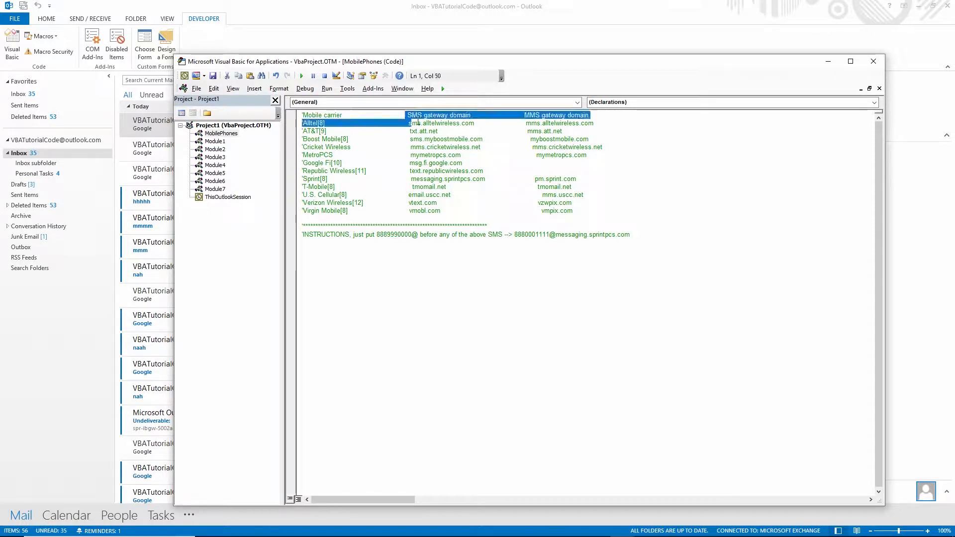
- Point out the Virgin Mobile and T-Mobile SMS gateway domains in the MobilePhones notes
{"action": "left_click", "coordinate": [341, 257]}
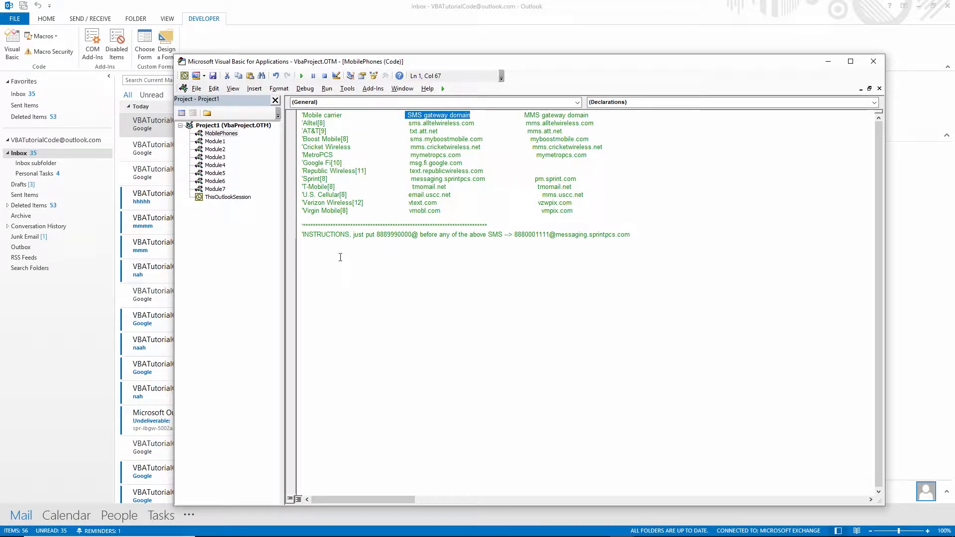
{"action": "double_click", "coordinate": [391, 235]}
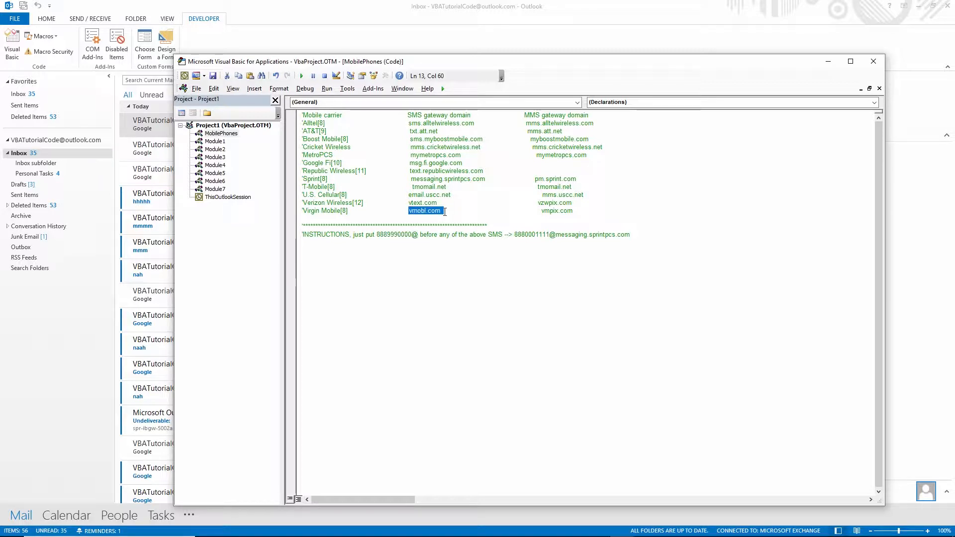
{"action": "mouse_move", "coordinate": [411, 164]}
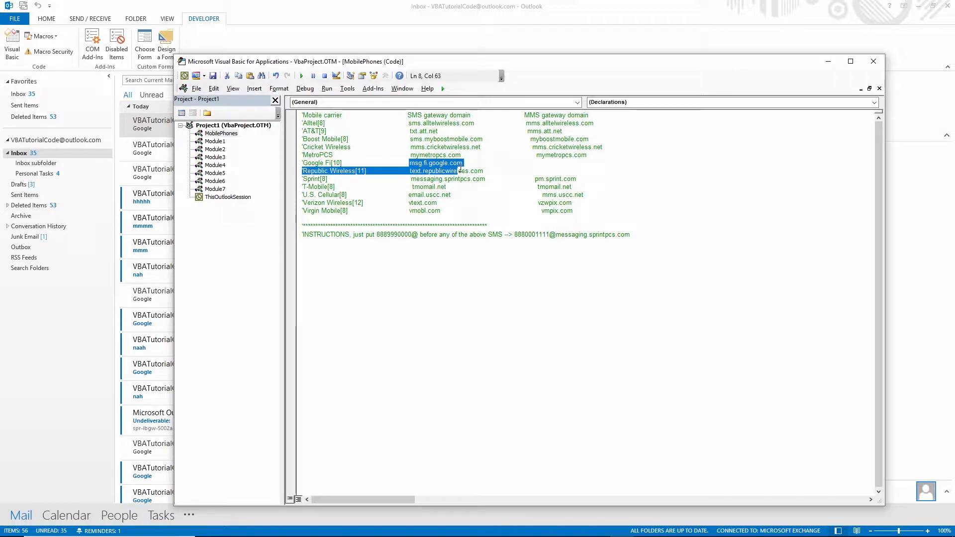
{"action": "left_click", "coordinate": [436, 163]}
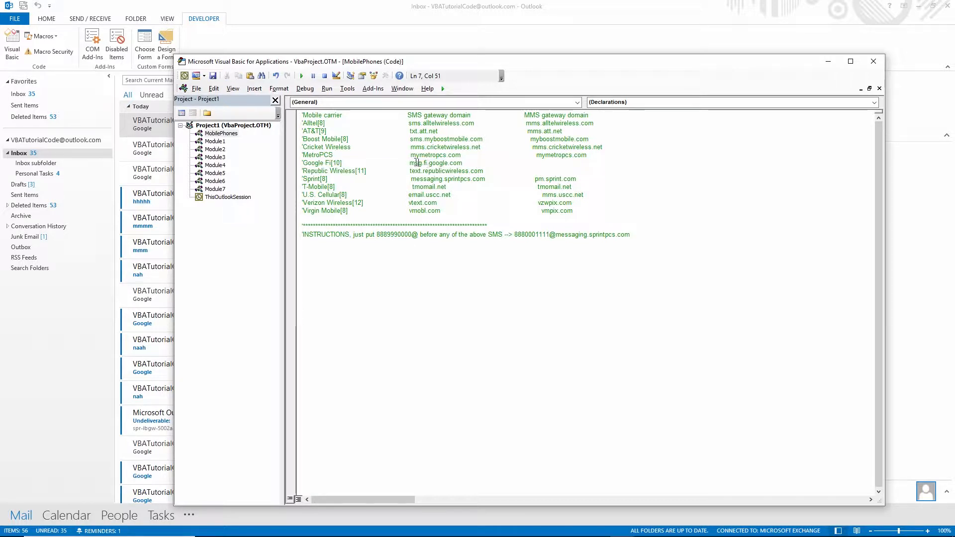
{"action": "double_click", "coordinate": [426, 187]}
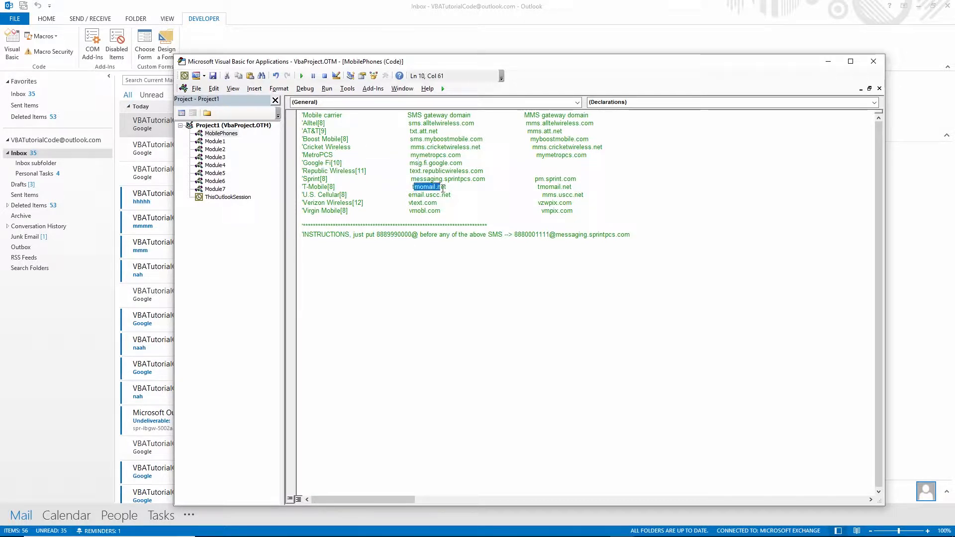
- Insert the example number 9999999 before the Sprint gateway domain, then return to ThisOutlookSession
{"action": "left_click", "coordinate": [412, 179]}
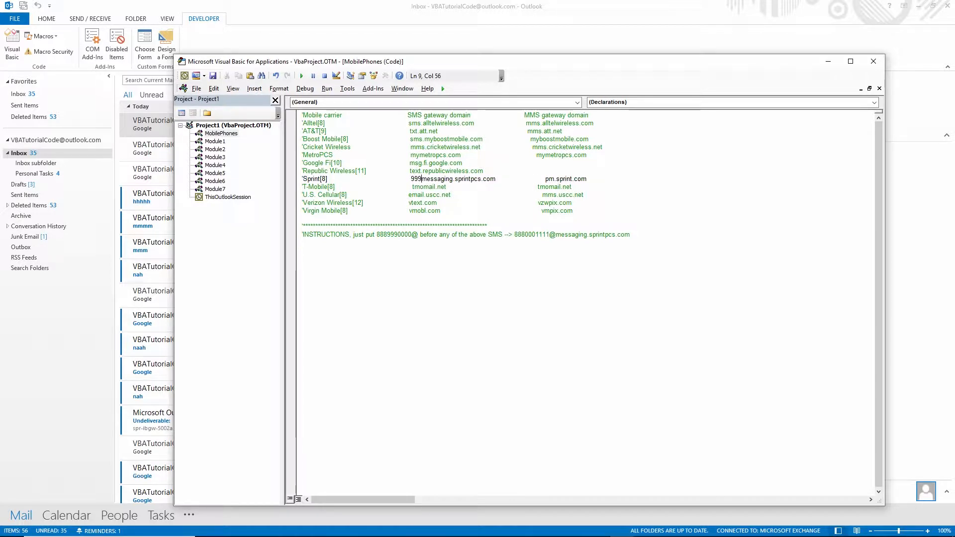
{"action": "type", "text": "9999999@"}
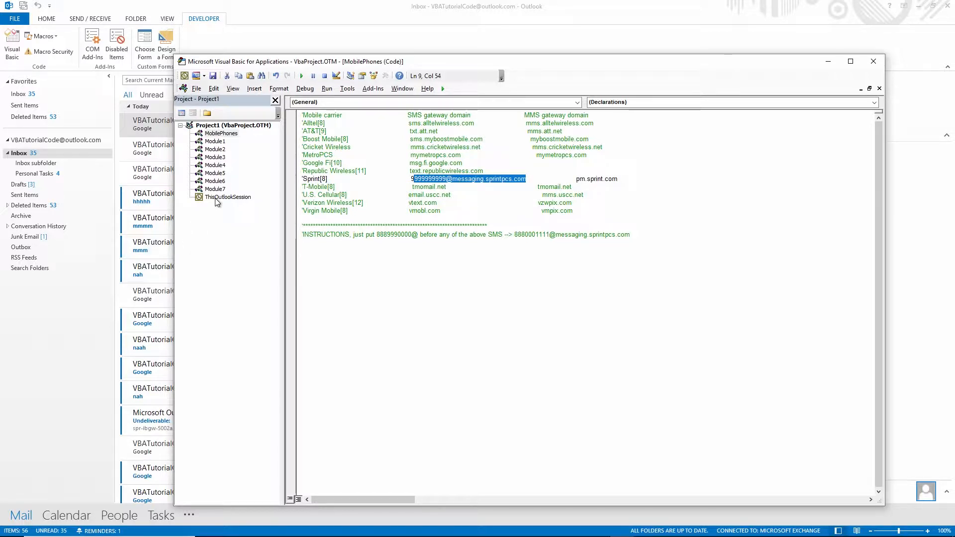
{"action": "double_click", "coordinate": [230, 197]}
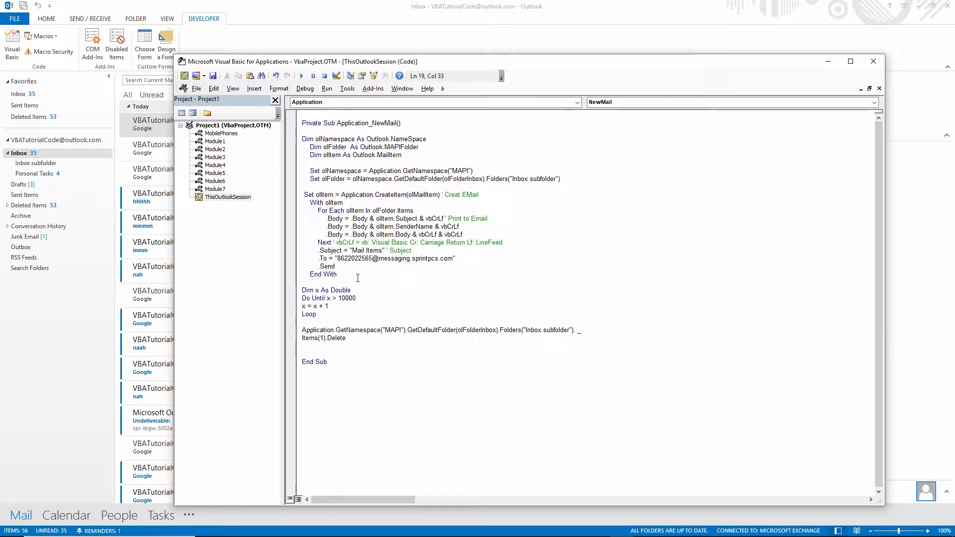
- Highlight the statement deleting the subfolder's first item, then go back to the mailbox
{"action": "double_click", "coordinate": [326, 267]}
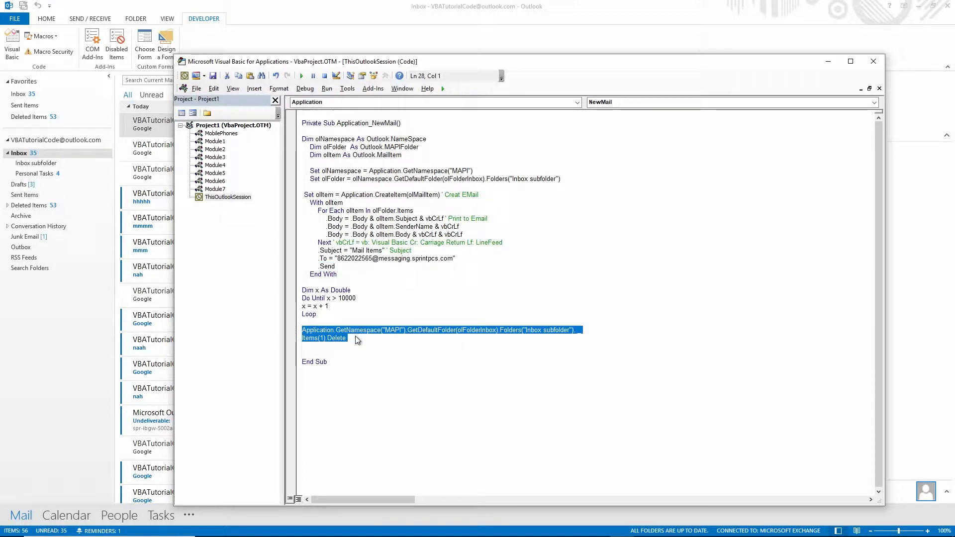
{"action": "left_click", "coordinate": [36, 163]}
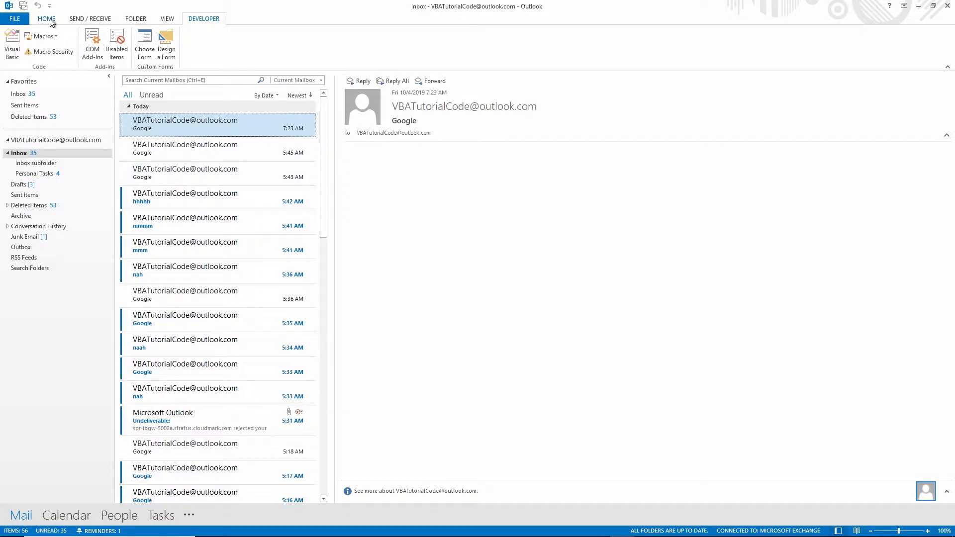
- Browse the Inbox subfolder, Personal Tasks and Inbox folders from the Home tab
{"action": "left_click", "coordinate": [46, 18]}
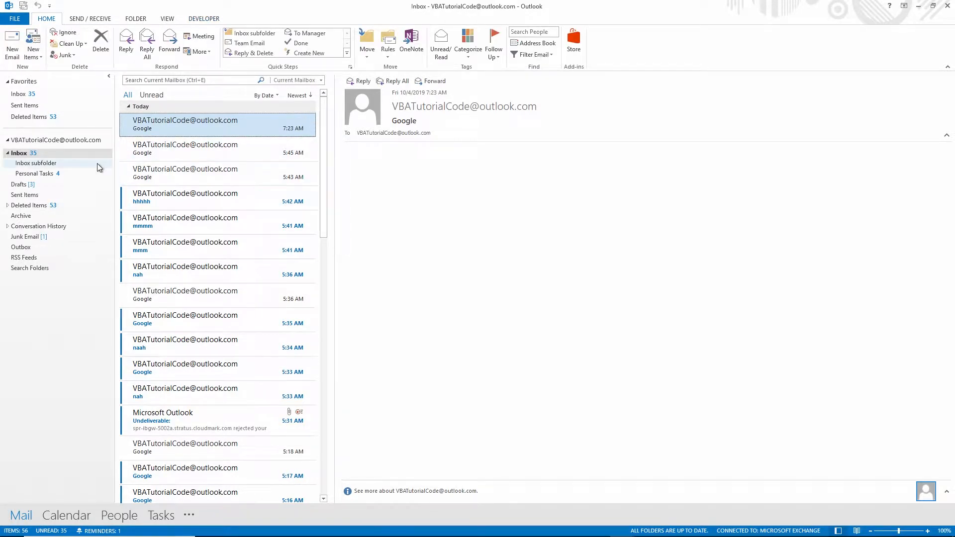
{"action": "mouse_move", "coordinate": [71, 168]}
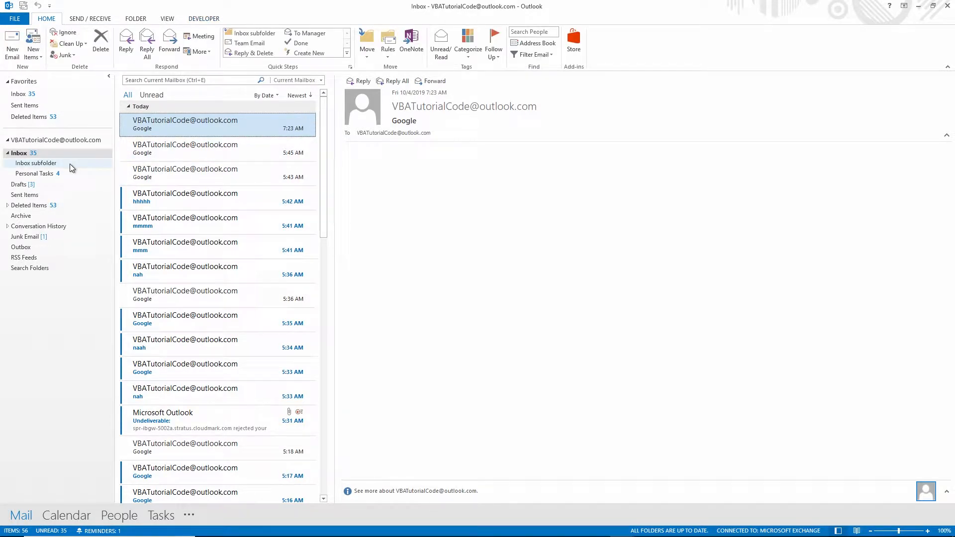
{"action": "left_click", "coordinate": [36, 163]}
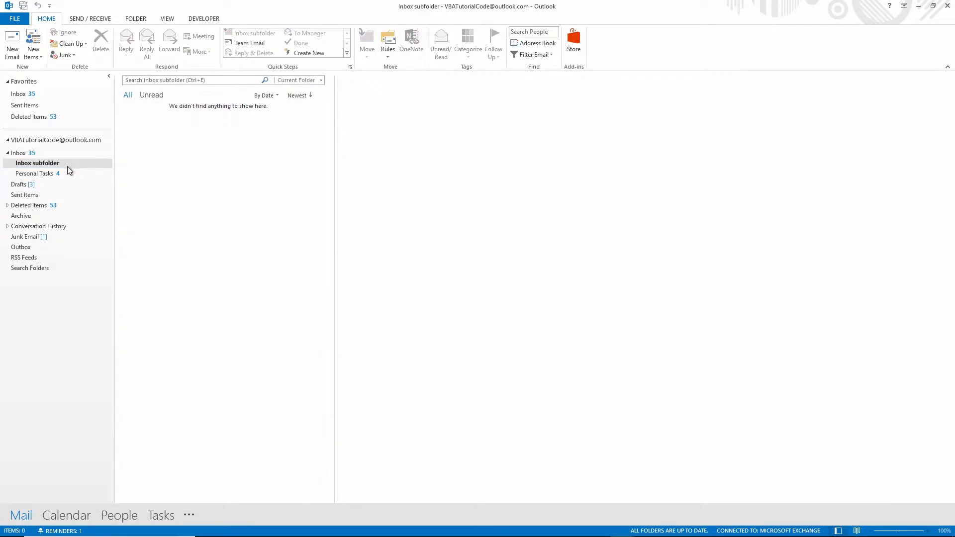
{"action": "mouse_move", "coordinate": [51, 176]}
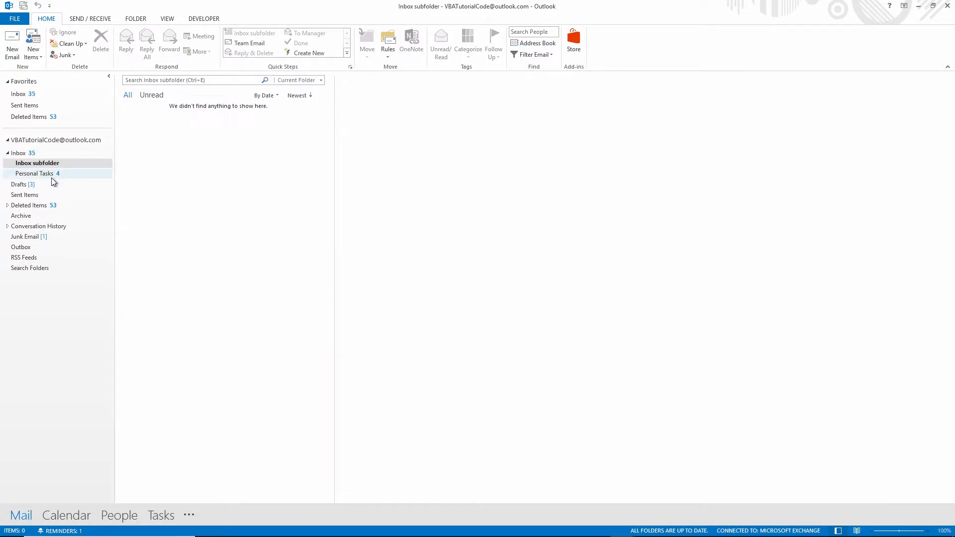
{"action": "left_click", "coordinate": [34, 173]}
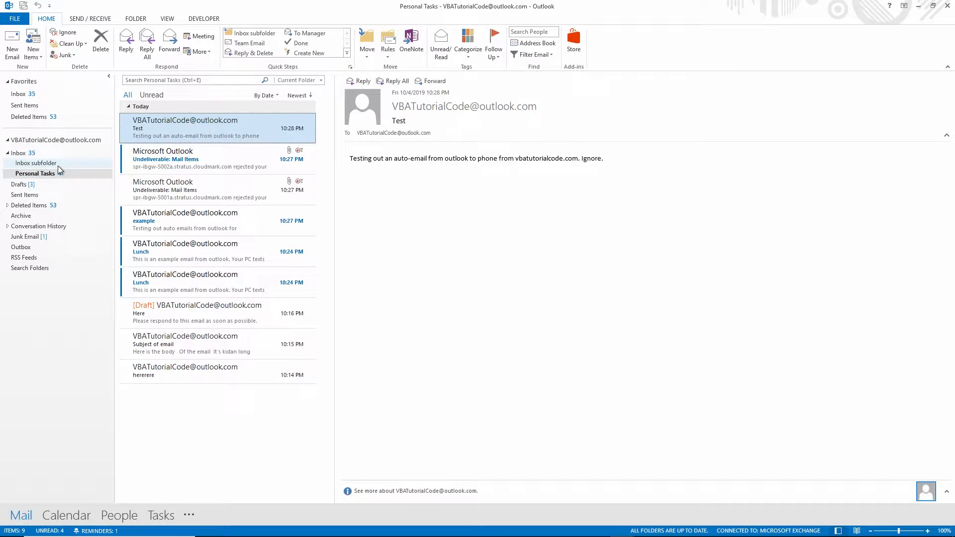
{"action": "left_click", "coordinate": [36, 163]}
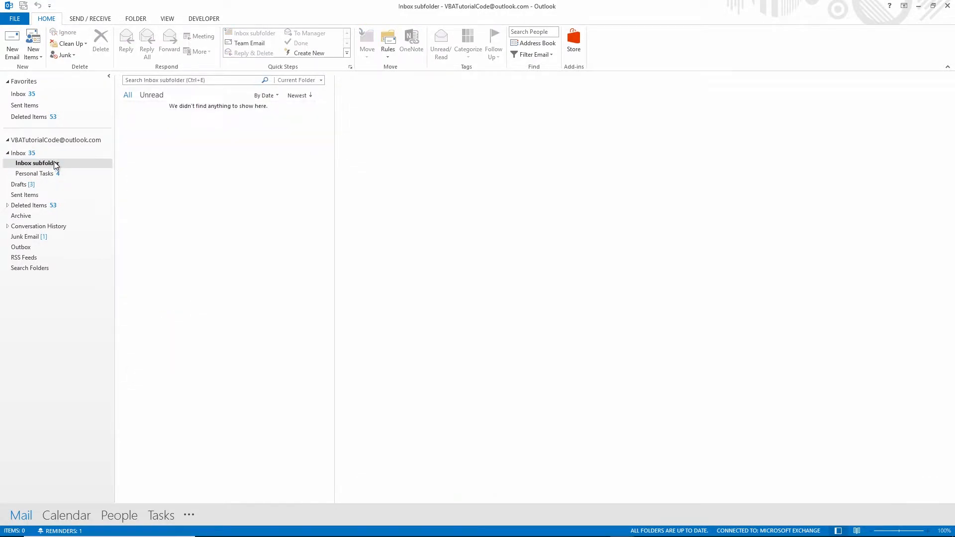
{"action": "mouse_move", "coordinate": [157, 168]}
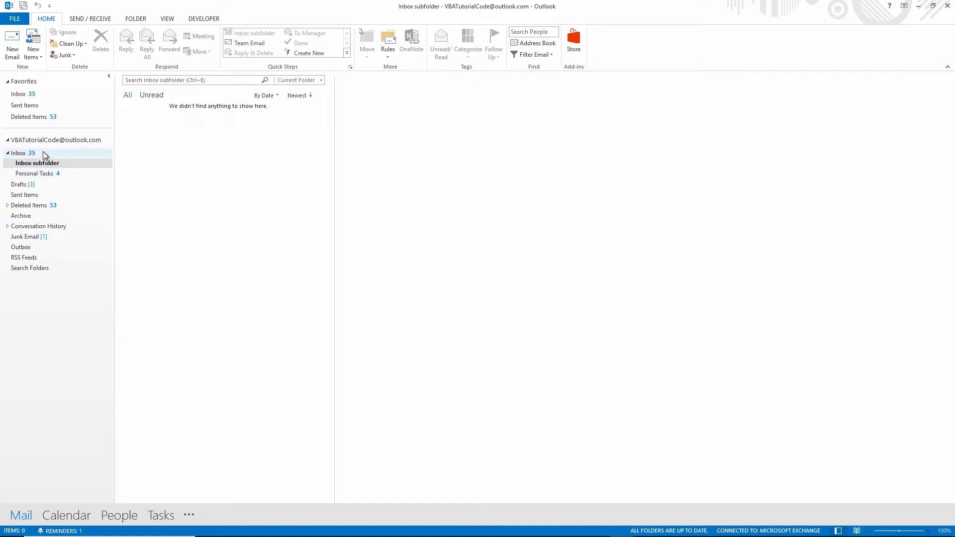
{"action": "left_click", "coordinate": [18, 152]}
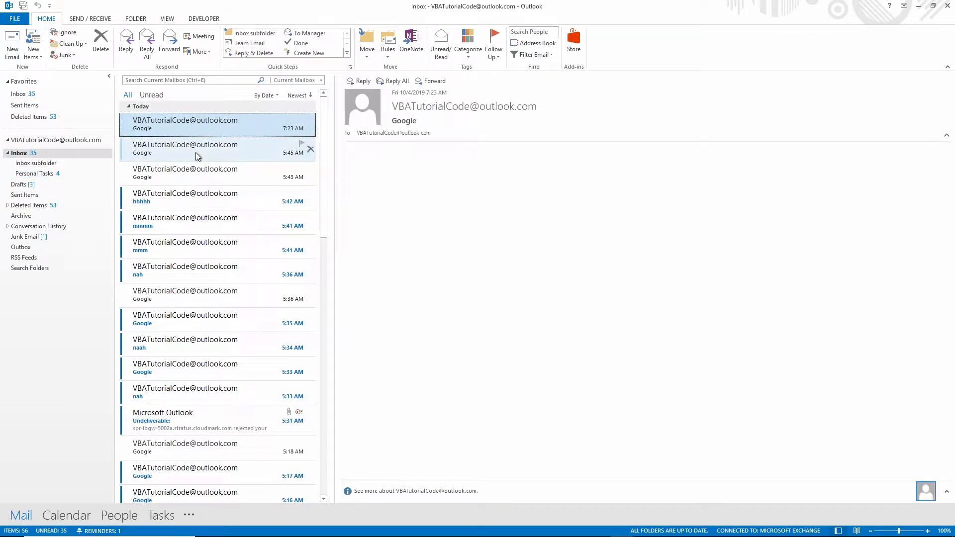
{"action": "mouse_move", "coordinate": [309, 32]}
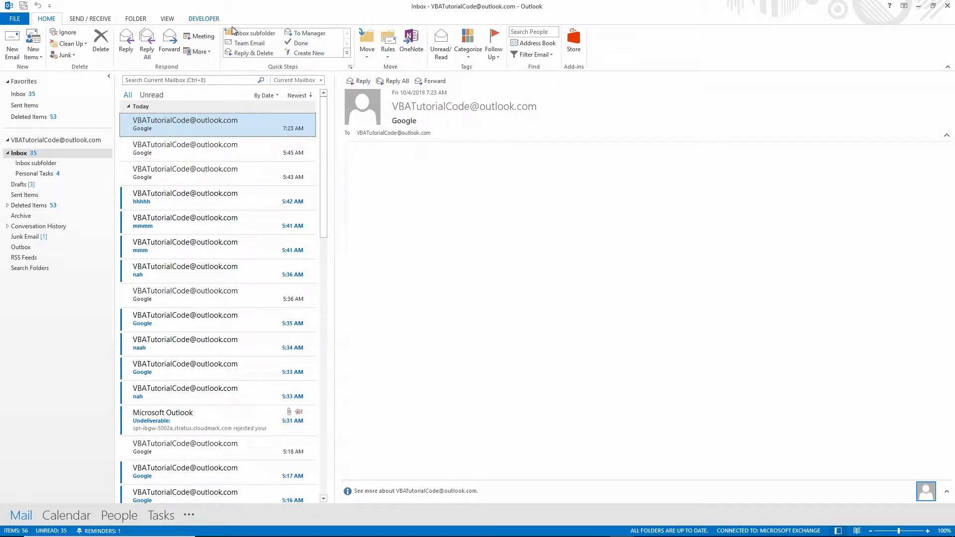
- Bring up the Rules and Alerts management showing the Inbox subfolder rule
{"action": "left_click", "coordinate": [389, 44]}
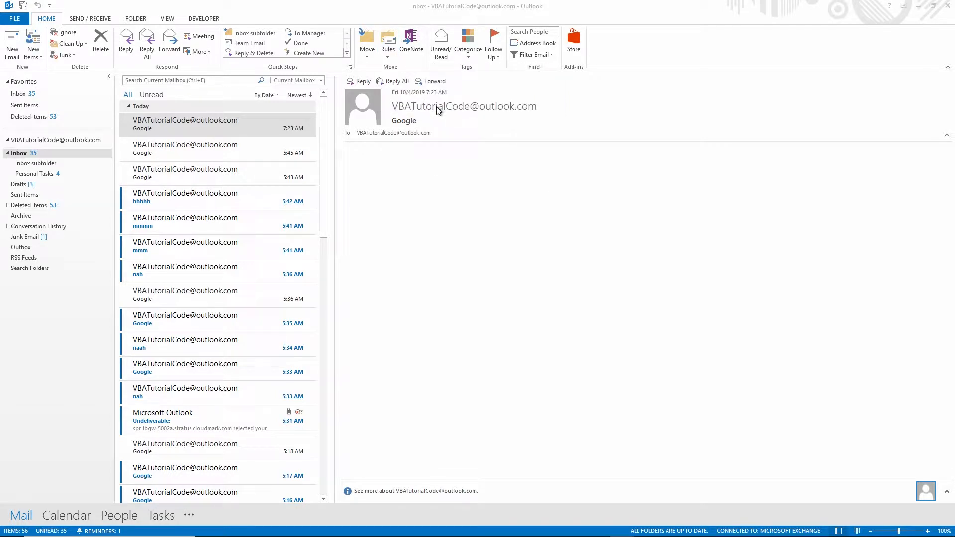
{"action": "left_click", "coordinate": [389, 43]}
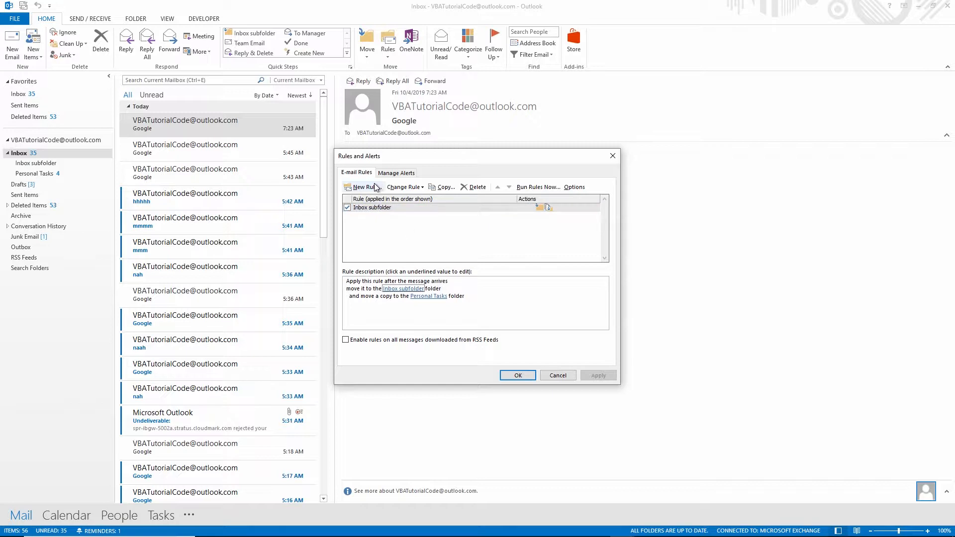
- Start a new rule on this computer only that moves messages into the chosen Inbox subfolder
{"action": "left_click", "coordinate": [362, 187]}
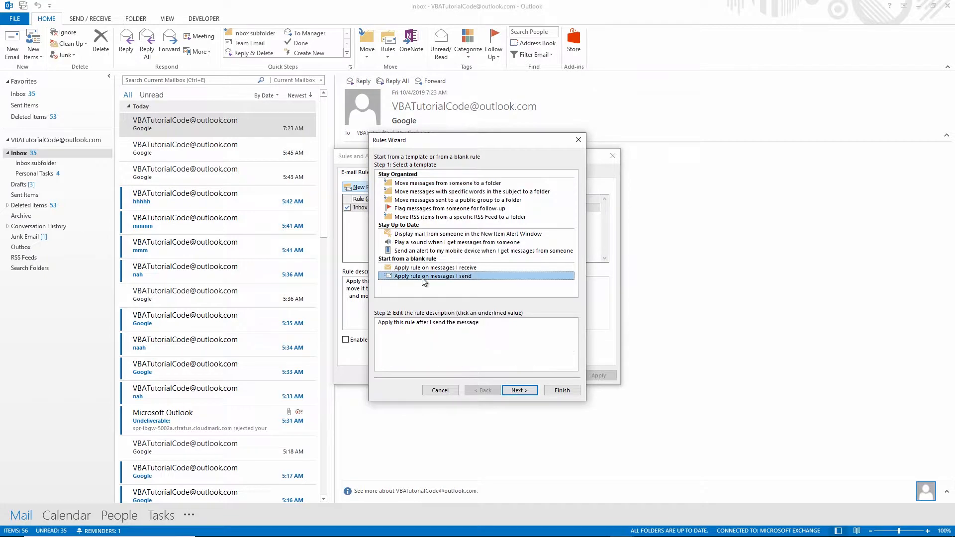
{"action": "mouse_move", "coordinate": [477, 275]}
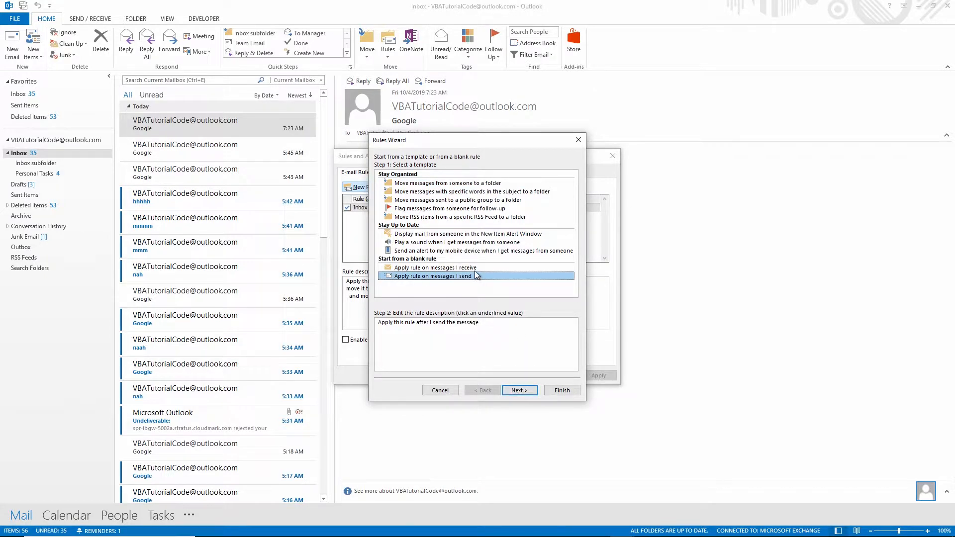
{"action": "left_click", "coordinate": [518, 390]}
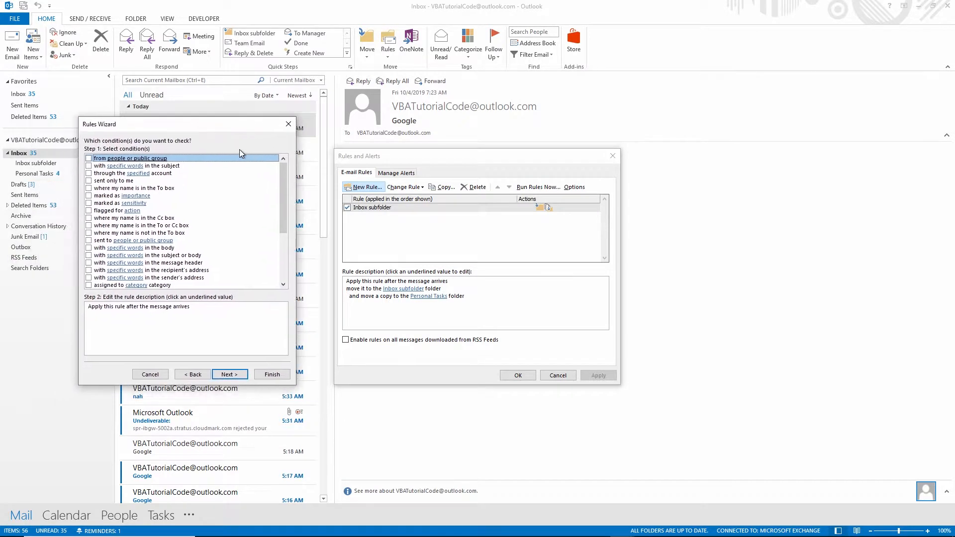
{"action": "left_click", "coordinate": [88, 285]}
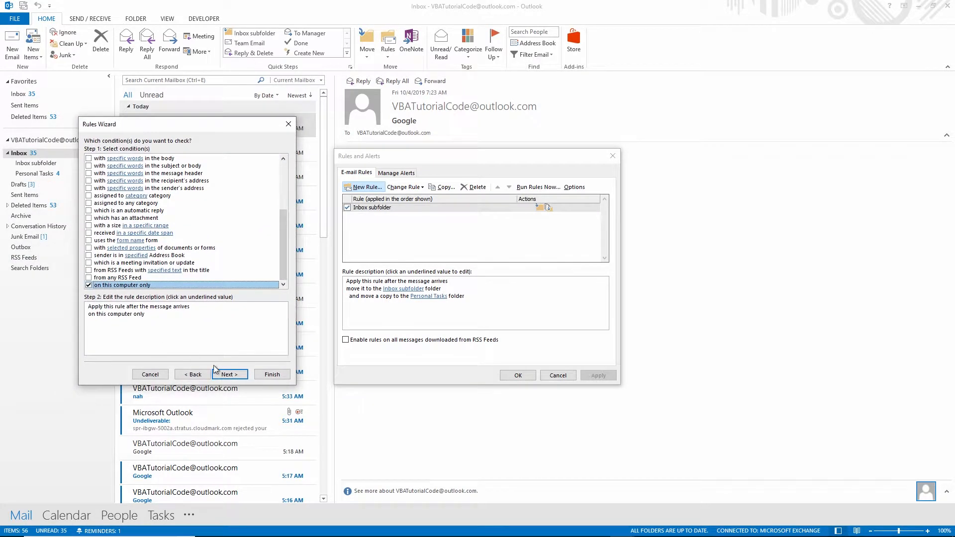
{"action": "left_click", "coordinate": [229, 374]}
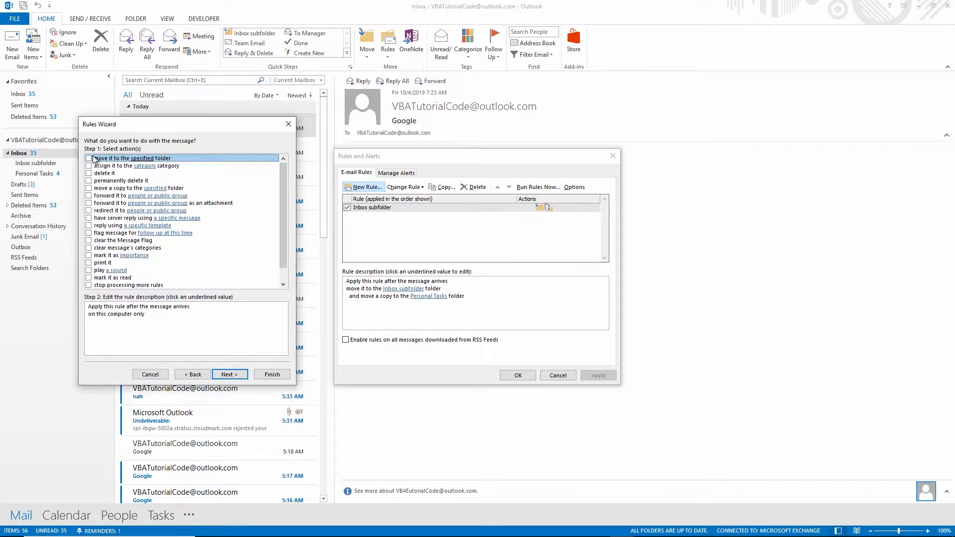
{"action": "left_click", "coordinate": [89, 158]}
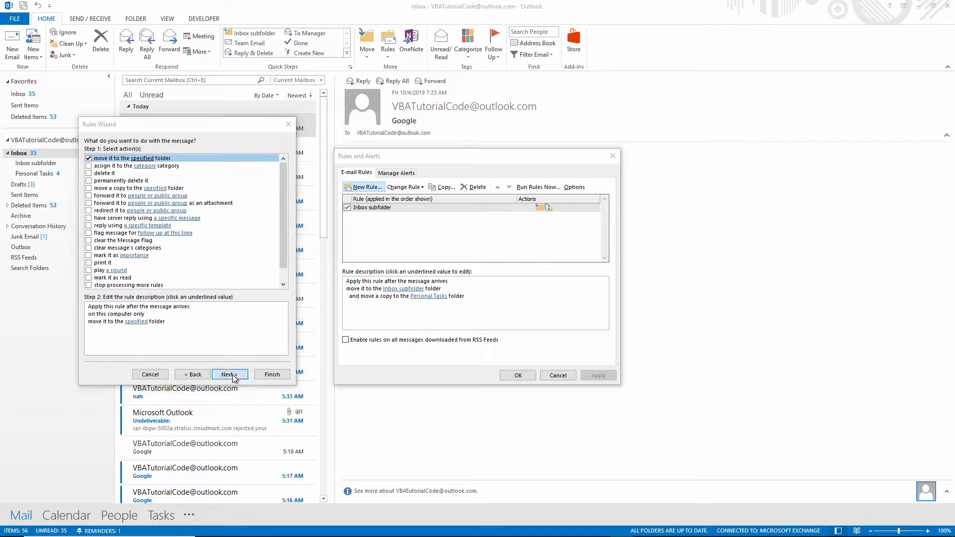
{"action": "mouse_move", "coordinate": [135, 322]}
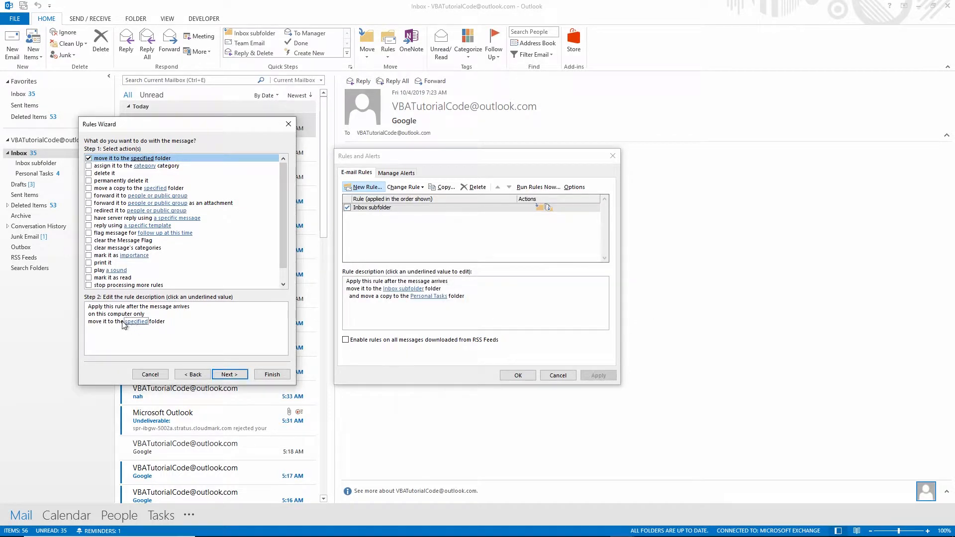
{"action": "left_click", "coordinate": [136, 322]}
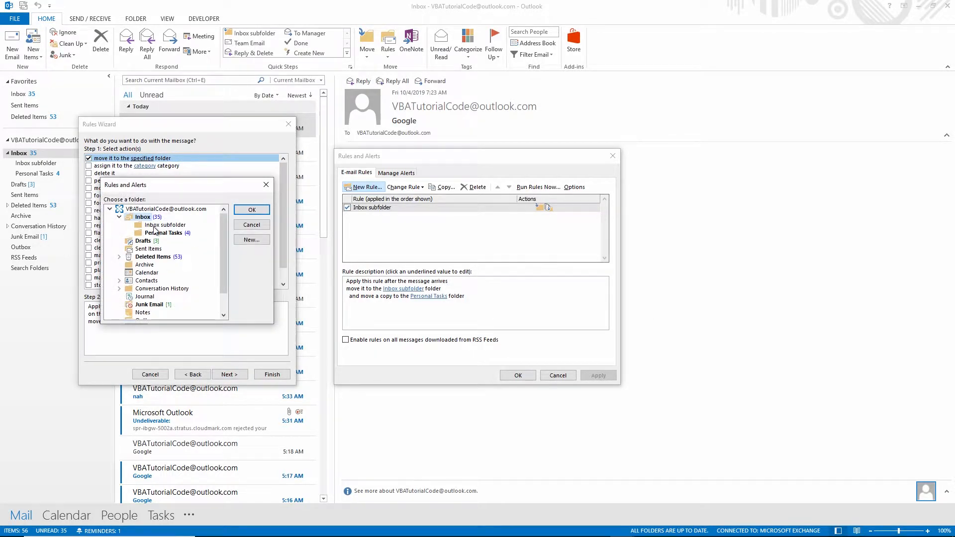
{"action": "left_click", "coordinate": [252, 209]}
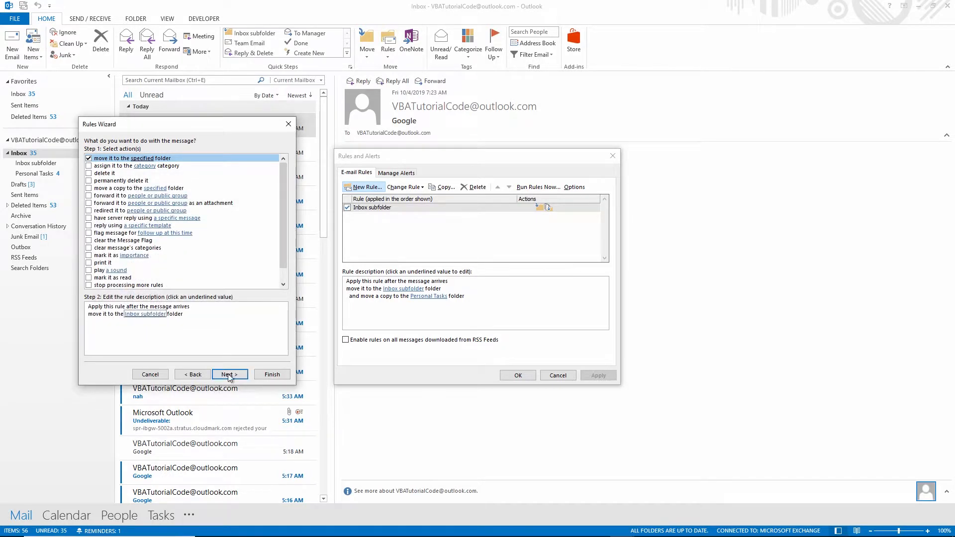
{"action": "mouse_move", "coordinate": [154, 245]}
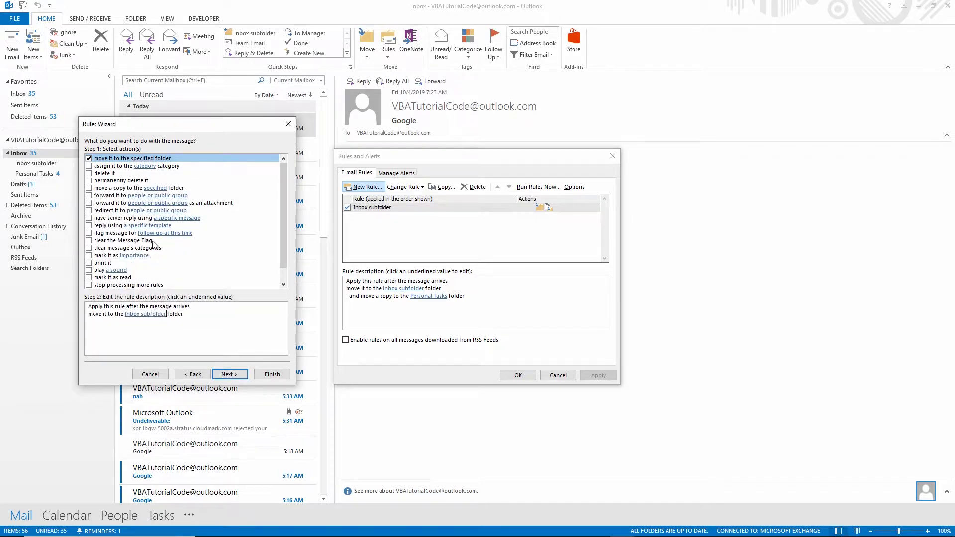
- Add a copy action with Personal Tasks as the destination and finish the wizard
{"action": "scroll", "scroll_direction": "down", "scroll_amount": 3}
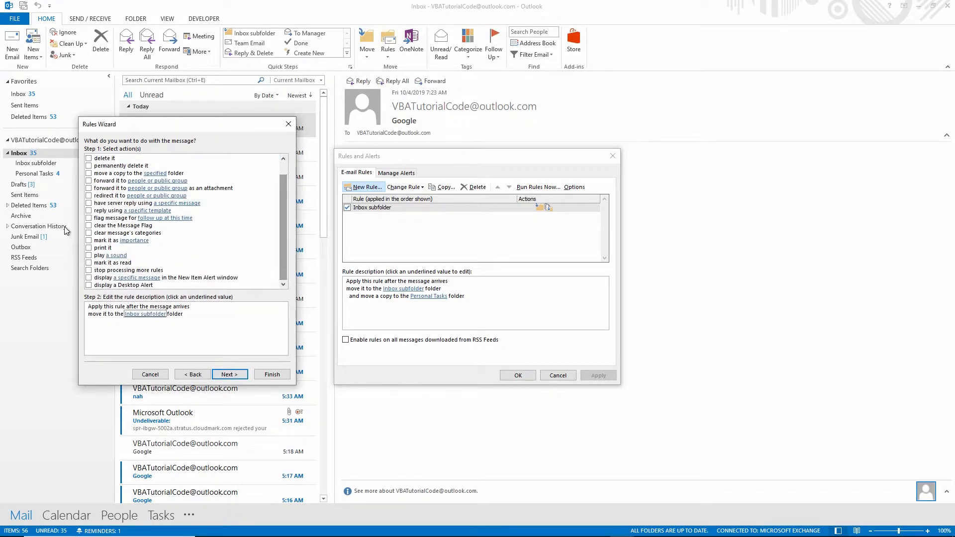
{"action": "left_click", "coordinate": [89, 173]}
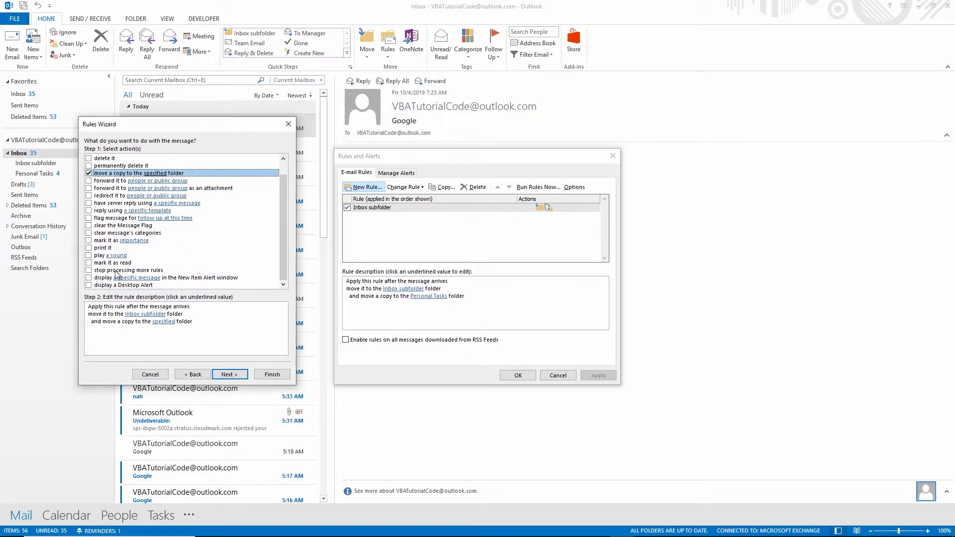
{"action": "left_click", "coordinate": [163, 322]}
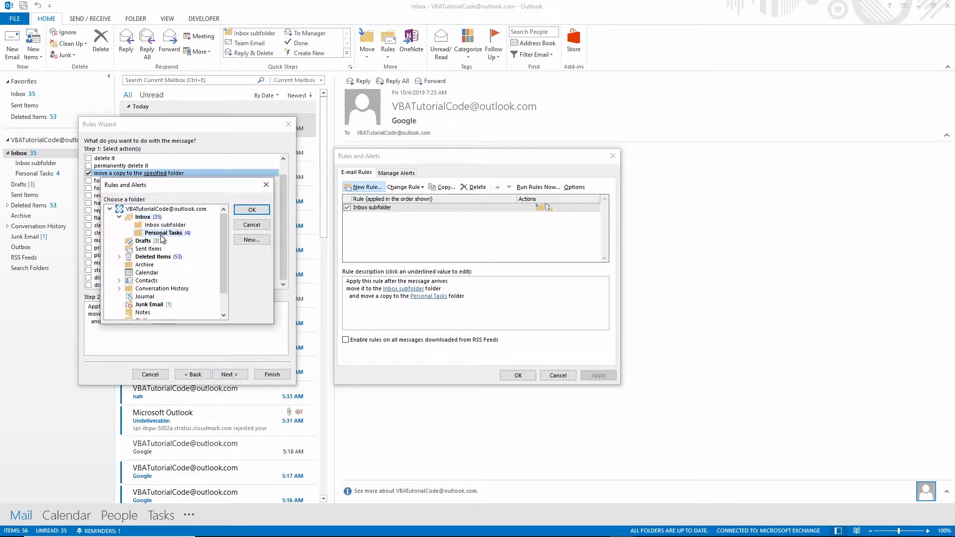
{"action": "left_click", "coordinate": [251, 210]}
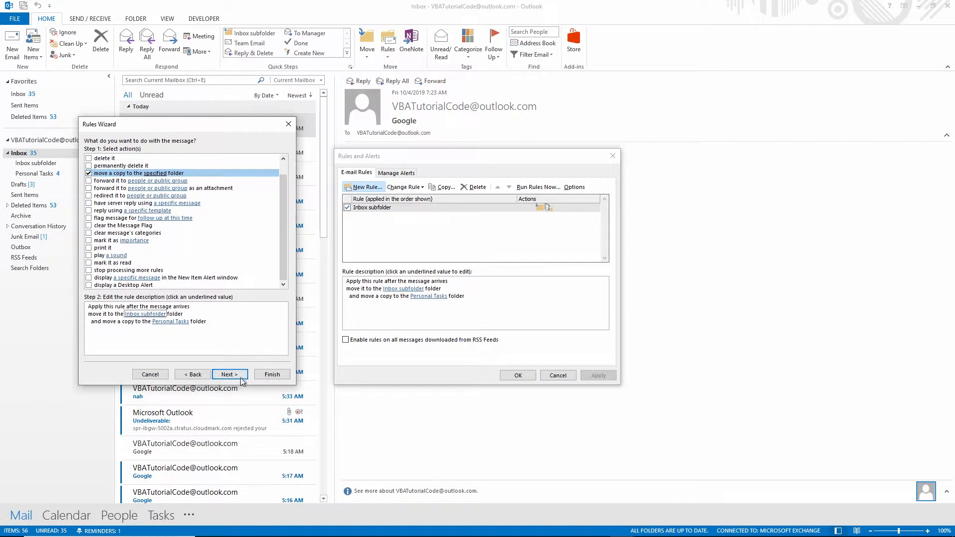
{"action": "left_click", "coordinate": [272, 374]}
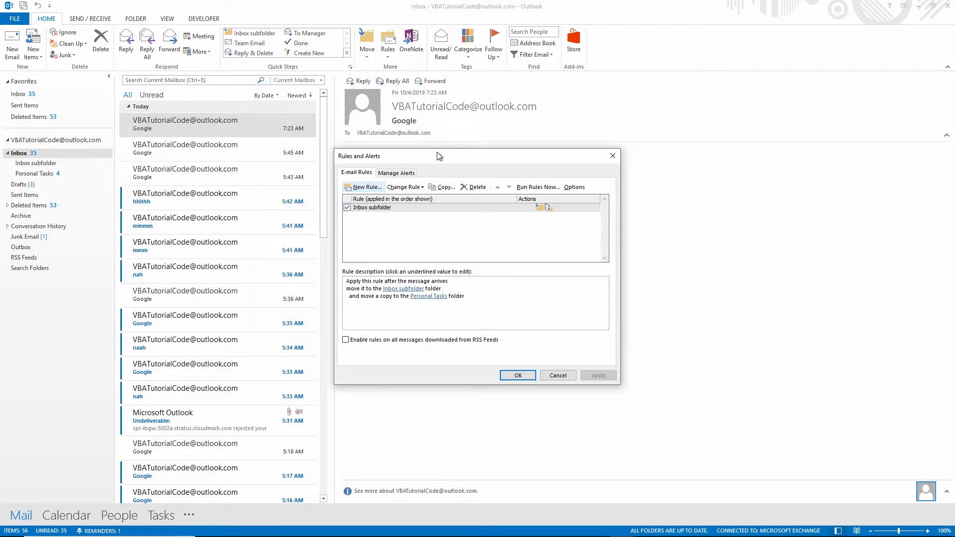
{"action": "mouse_move", "coordinate": [399, 212]}
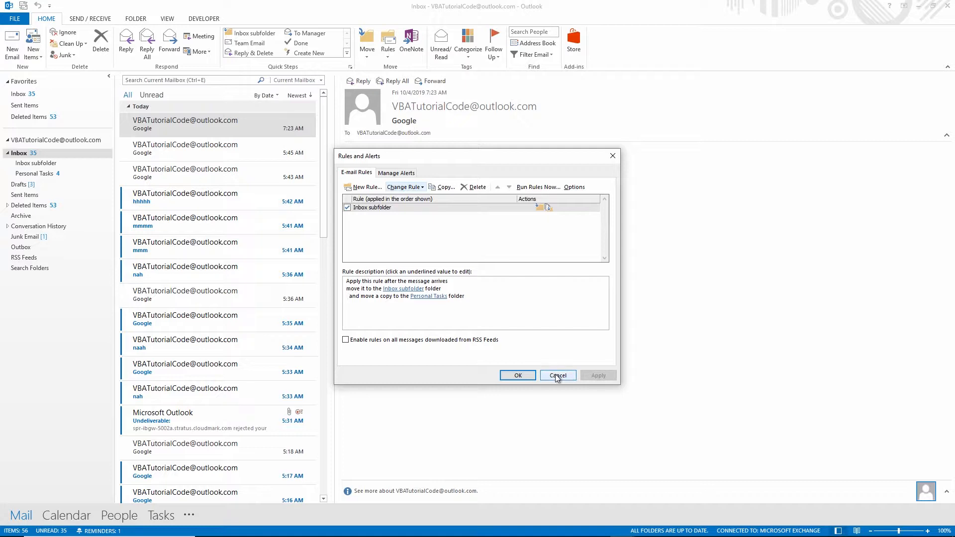
{"action": "mouse_move", "coordinate": [189, 173]}
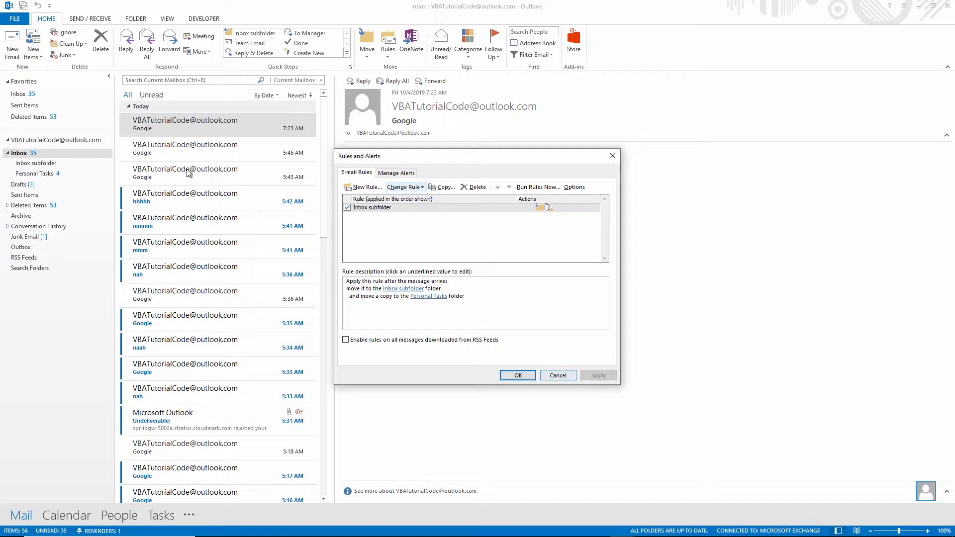
{"action": "mouse_move", "coordinate": [42, 163]}
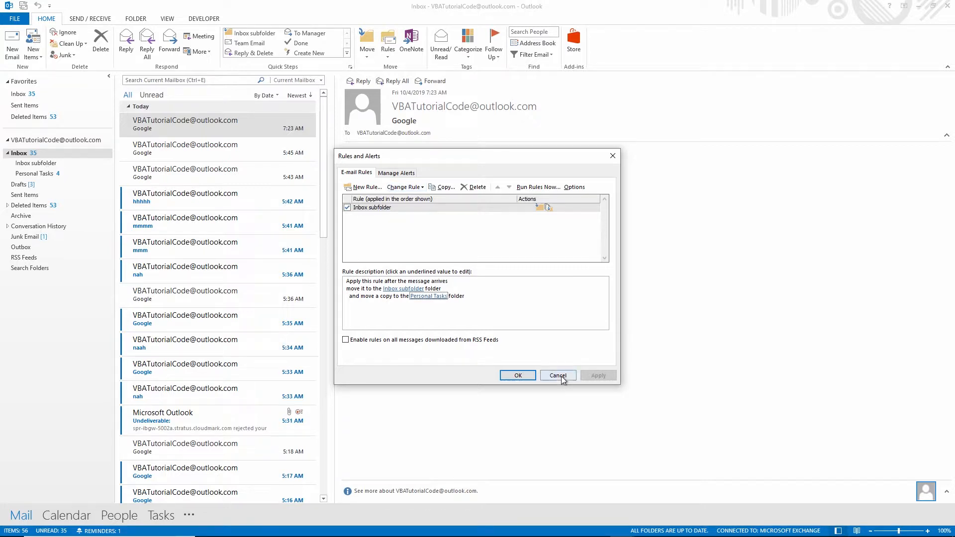
- Cancel out of the Rules and Alerts dialog
{"action": "left_click", "coordinate": [558, 375]}
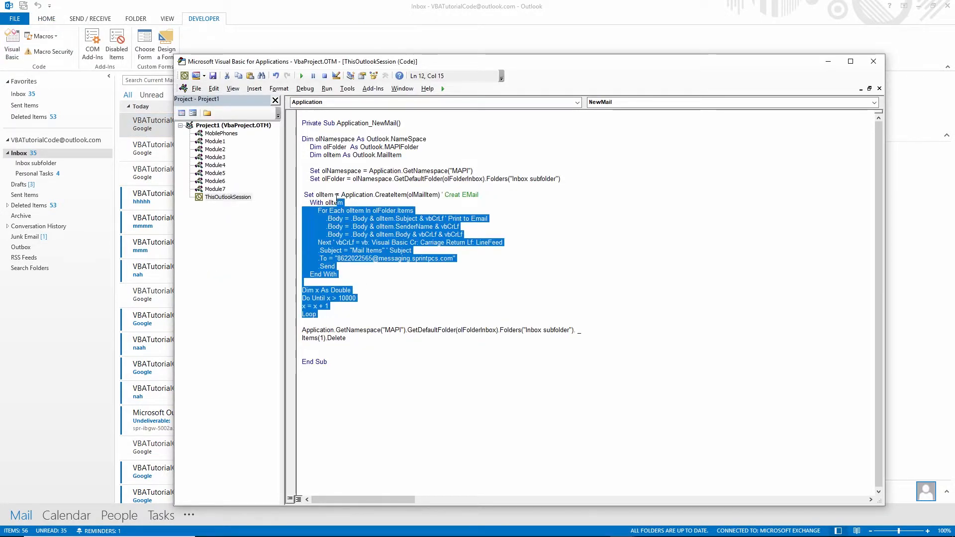
- Highlight the NewMail code from the namespace line down, then bring the Outlook window back
{"action": "left_click", "coordinate": [334, 179]}
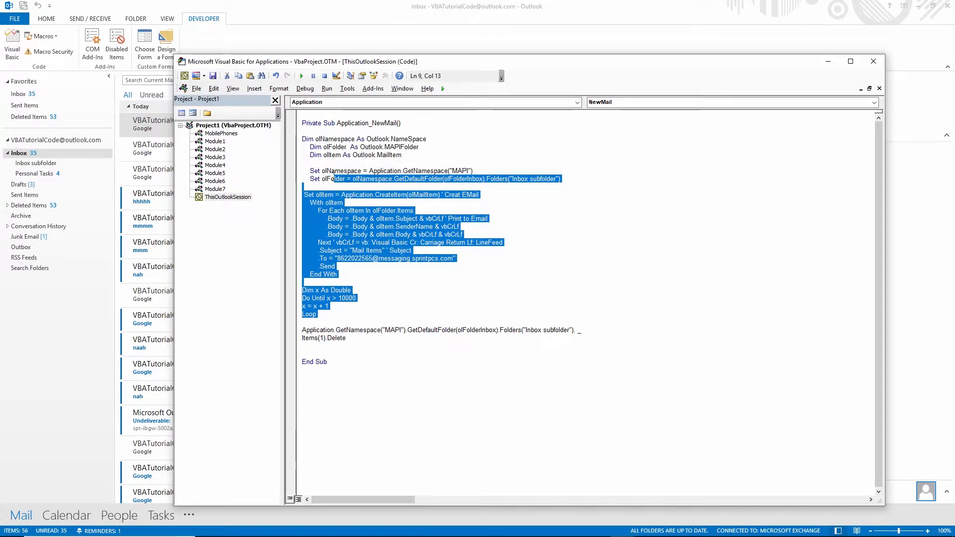
{"action": "left_click", "coordinate": [324, 171]}
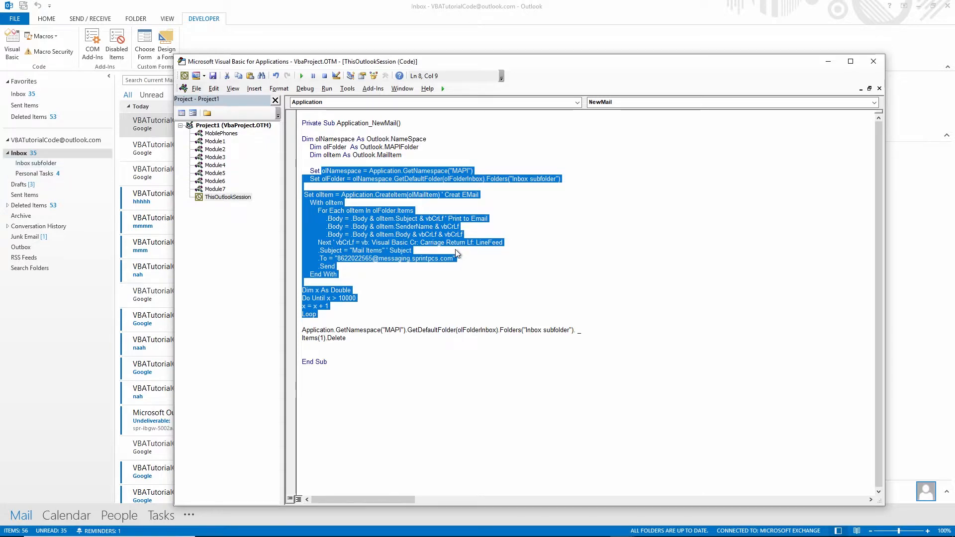
{"action": "left_click", "coordinate": [317, 210]}
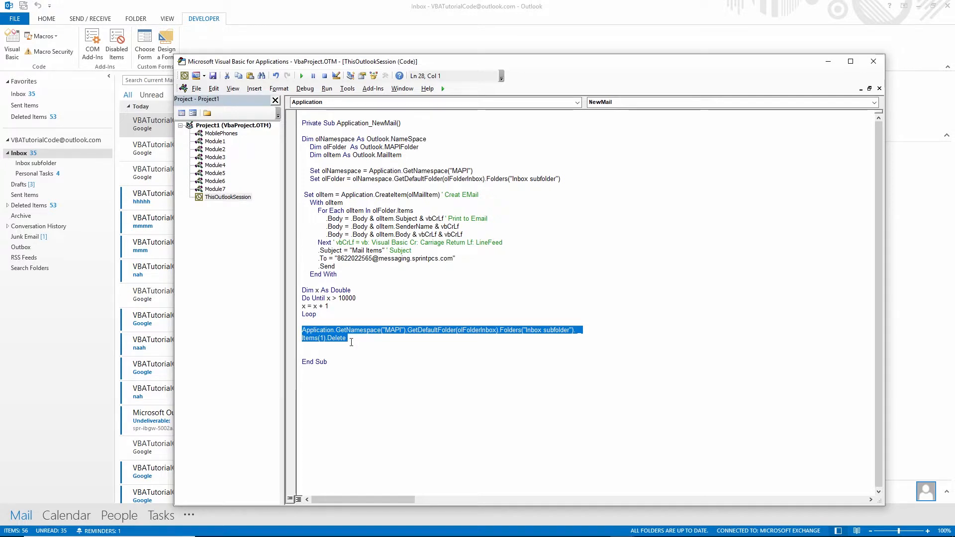
{"action": "mouse_move", "coordinate": [333, 214]}
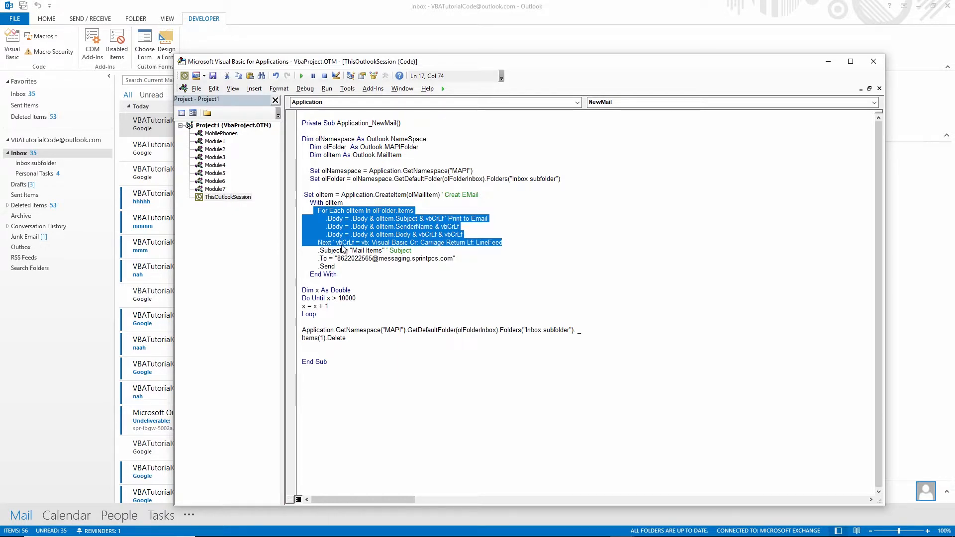
{"action": "mouse_move", "coordinate": [361, 318]}
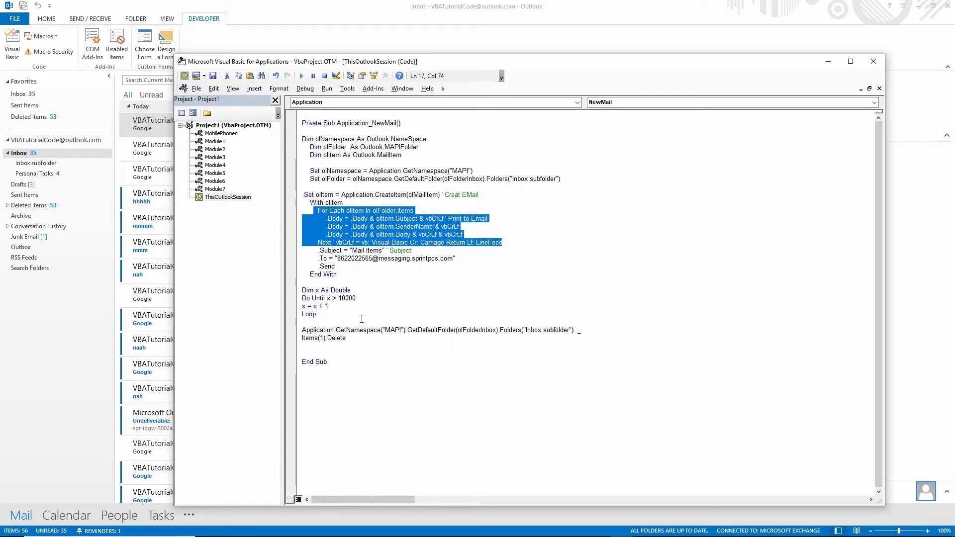
{"action": "mouse_move", "coordinate": [356, 342]}
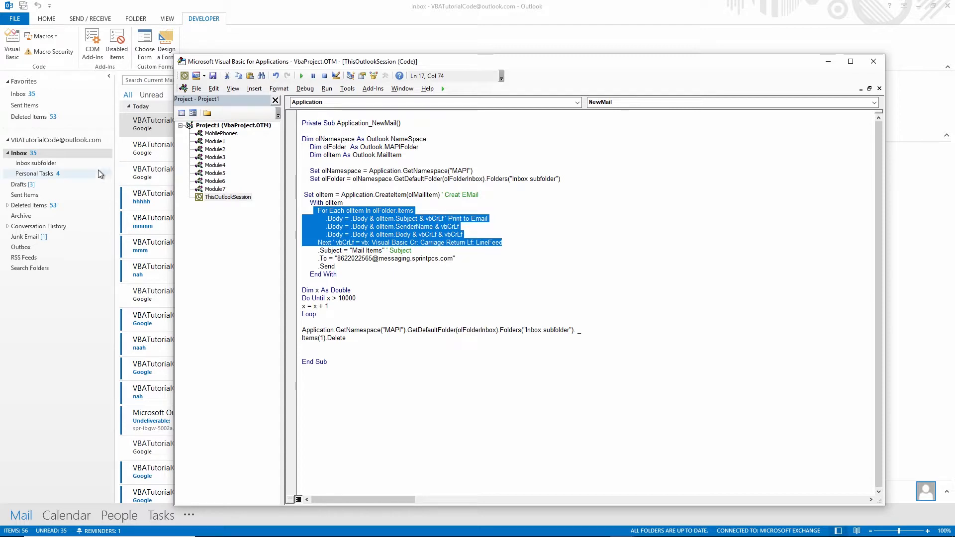
{"action": "mouse_move", "coordinate": [68, 178]}
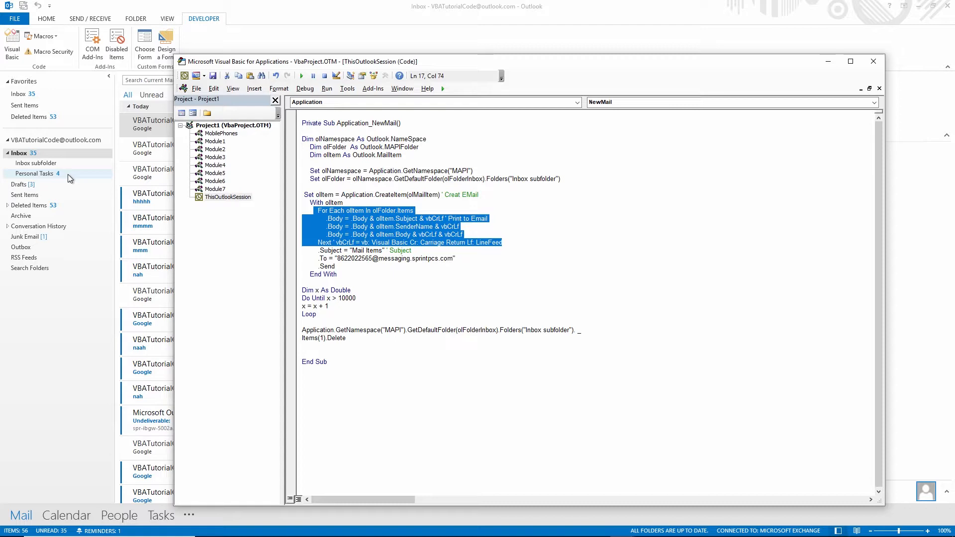
{"action": "left_click", "coordinate": [338, 274]}
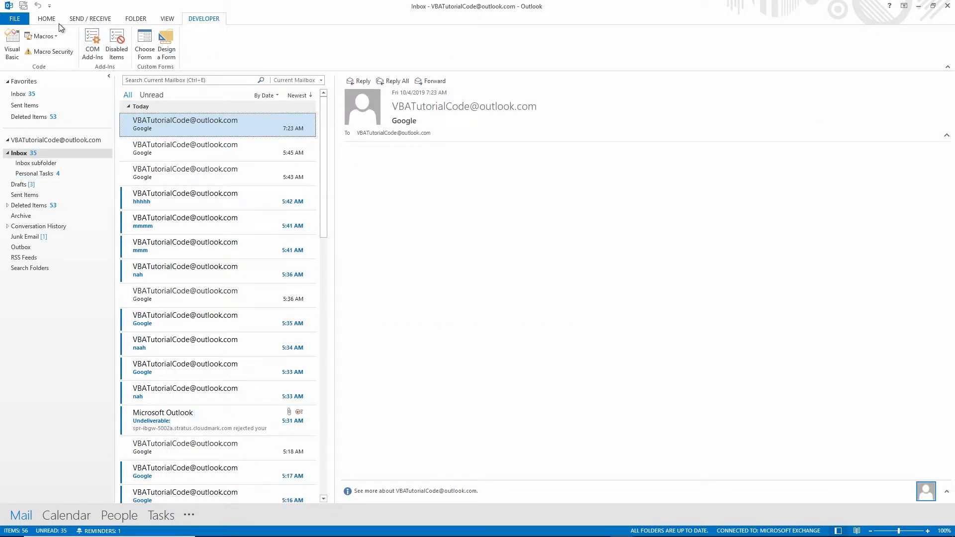
- Return to the Home ribbon's everyday mail commands
{"action": "left_click", "coordinate": [46, 18]}
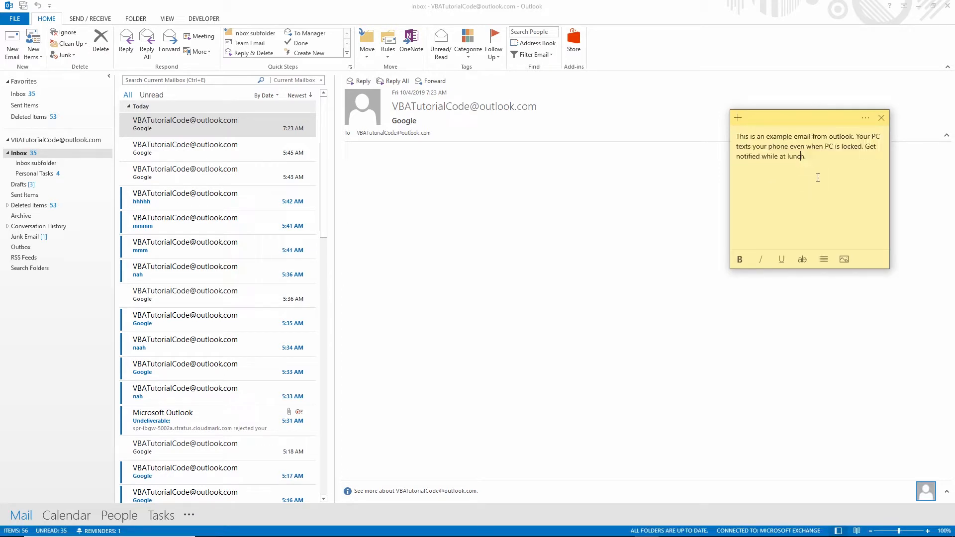
- Select the note's text and send a test message with subject 'Lunch' to the account
{"action": "key", "text": "ctrl+a"}
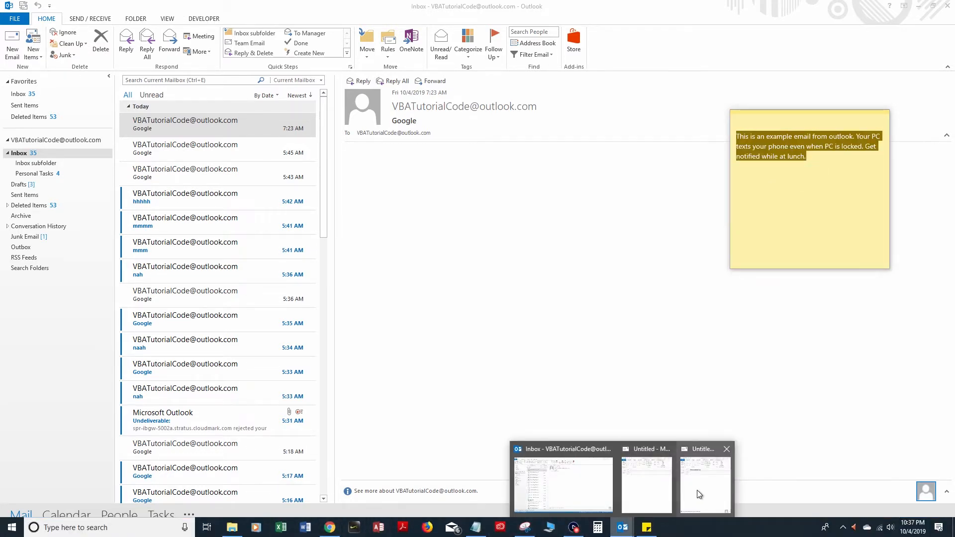
{"action": "left_click", "coordinate": [646, 482]}
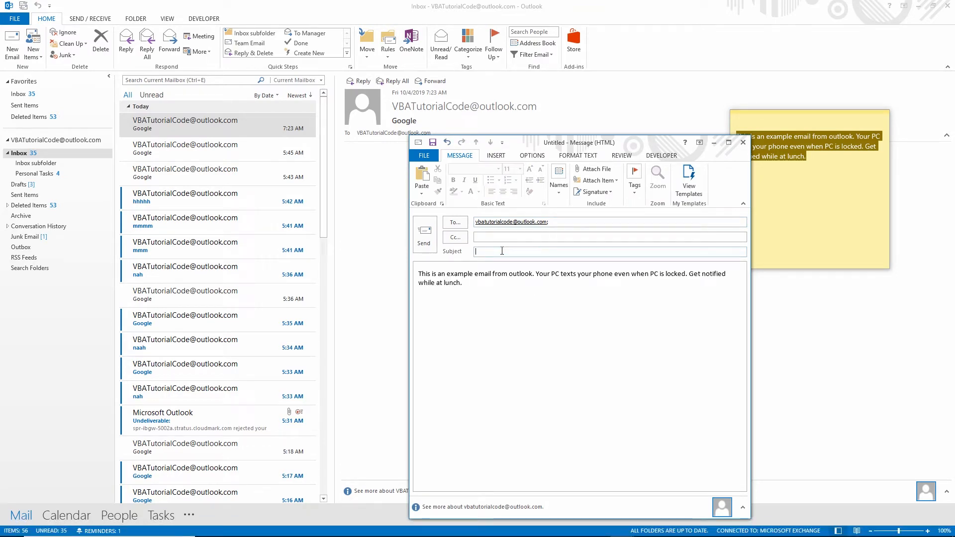
{"action": "type", "text": "Lunch"}
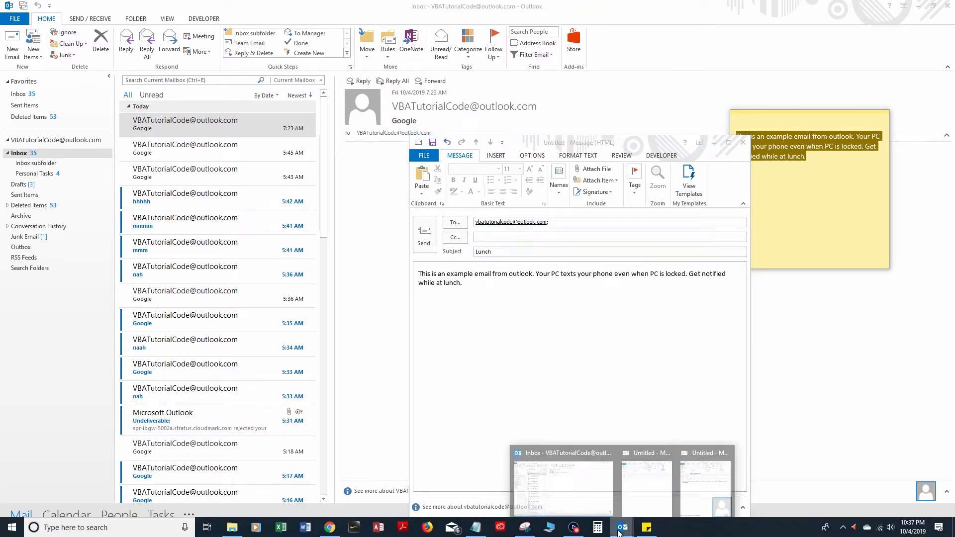
{"action": "left_click", "coordinate": [705, 481]}
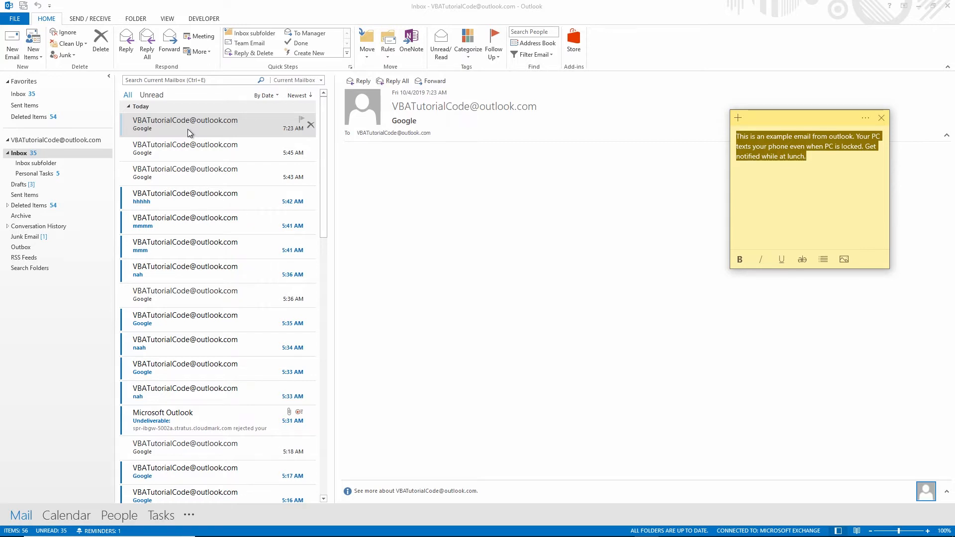
{"action": "mouse_move", "coordinate": [227, 148]}
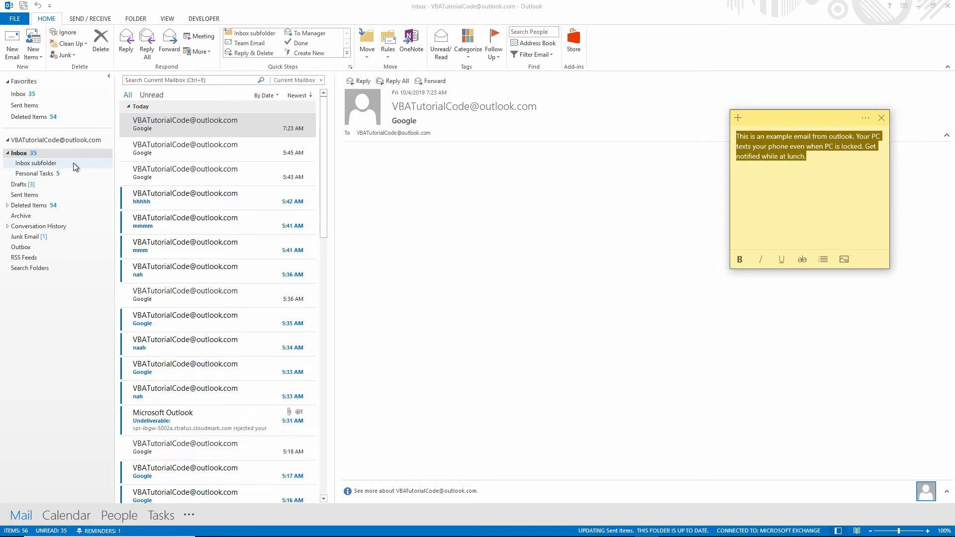
{"action": "mouse_move", "coordinate": [191, 133]}
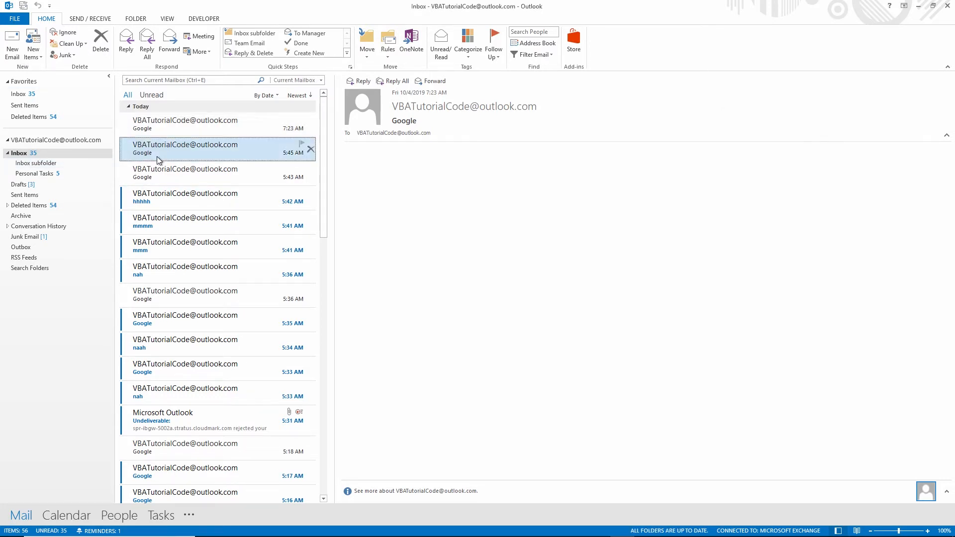
- Confirm the 10:38 PM 'Lunch' test email arrived in Personal Tasks, then return to the Inbox
{"action": "left_click", "coordinate": [36, 173]}
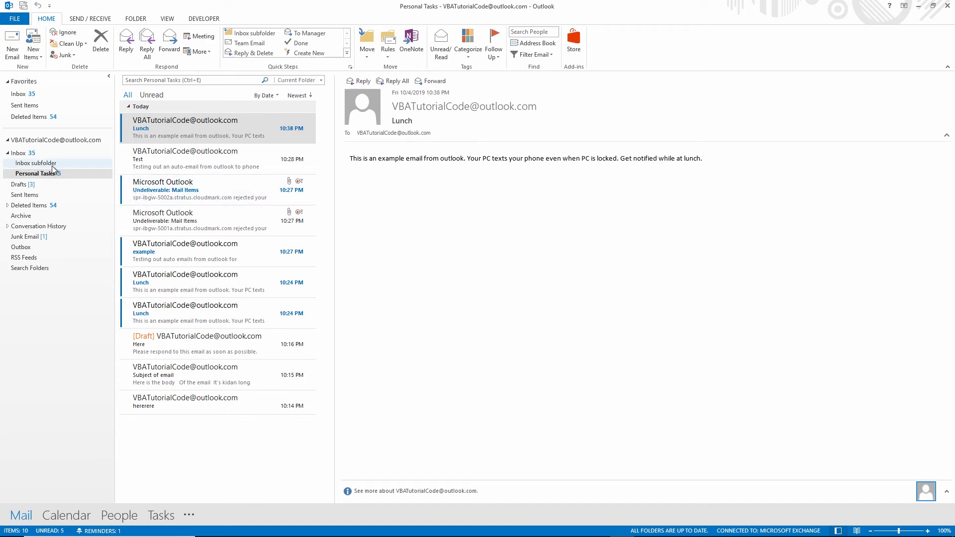
{"action": "left_click", "coordinate": [19, 152]}
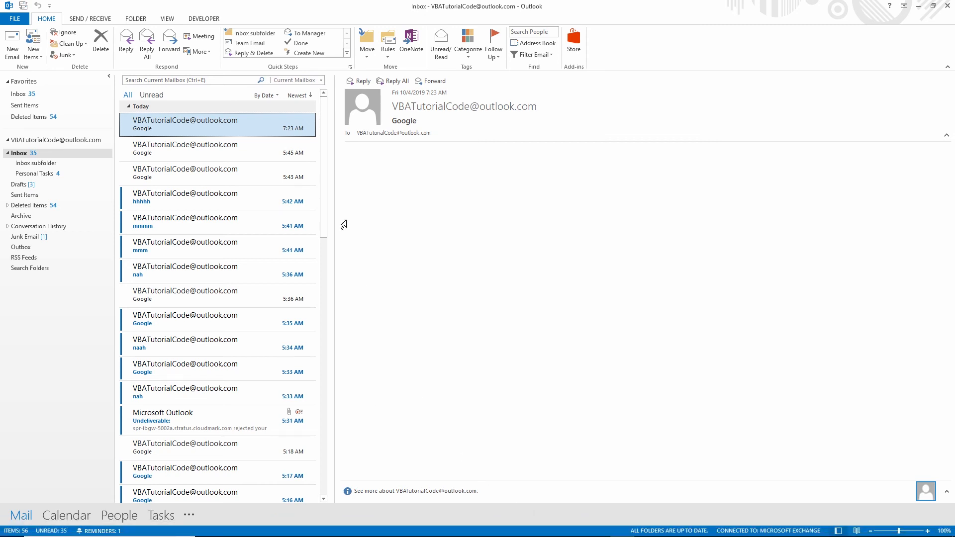
{"action": "mouse_move", "coordinate": [573, 524]}
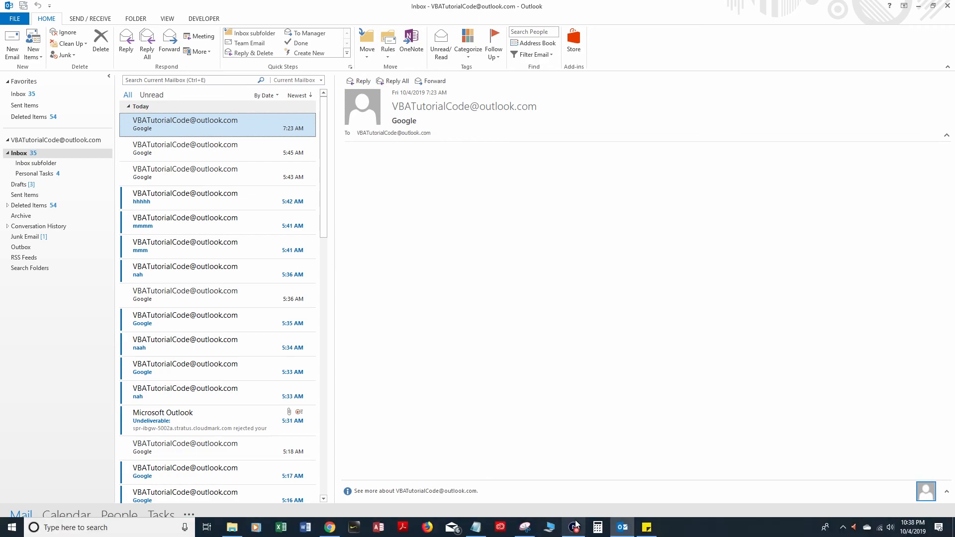